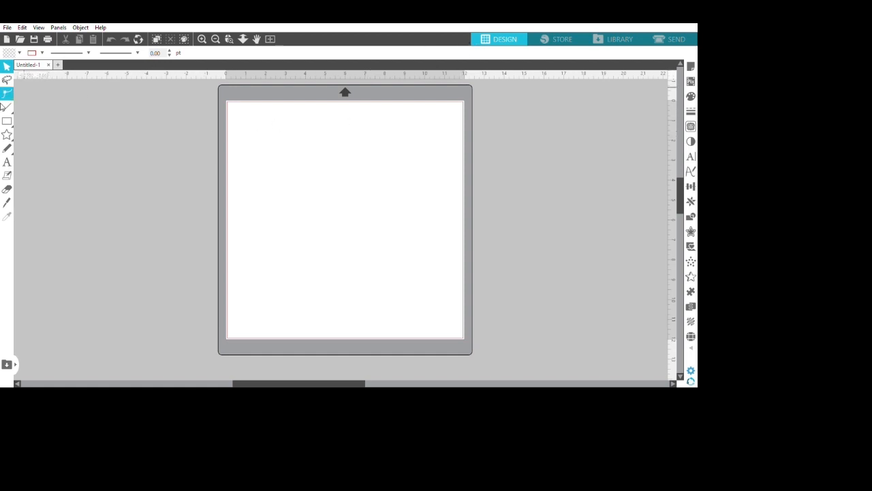
Draw a large panel rectangle and an 8.000 × 1.6 in base strip centered beneath it
{"action": "left_click", "coordinate": [7, 121]}
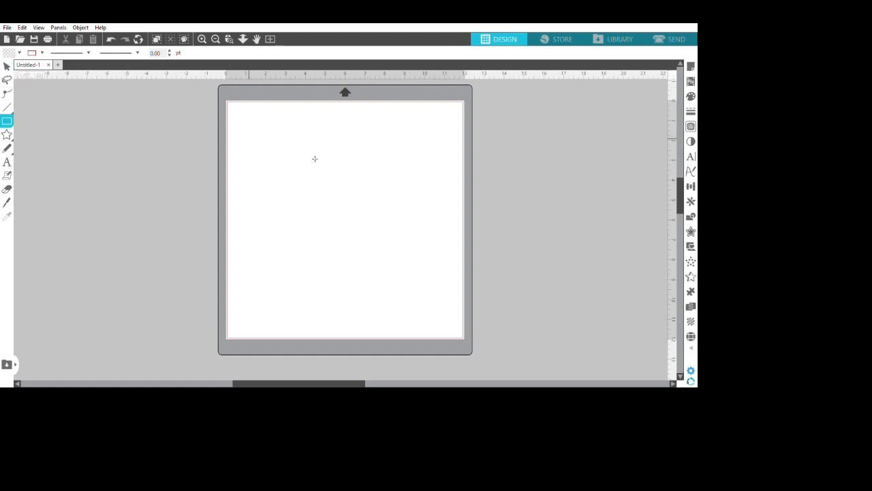
{"action": "left_click_drag", "start_coordinate": [250, 140], "coordinate": [450, 228]}
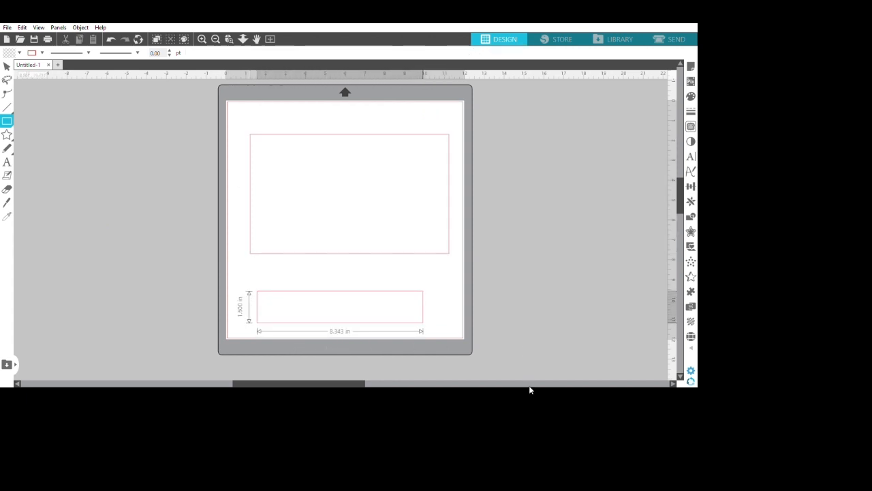
{"action": "left_click", "coordinate": [339, 306]}
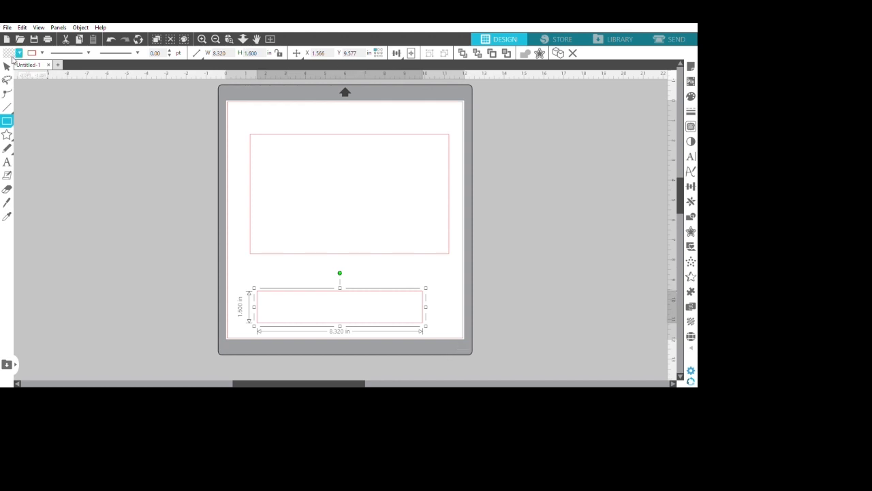
{"action": "left_click", "coordinate": [6, 65]}
{"action": "type", "text": "8.000"}
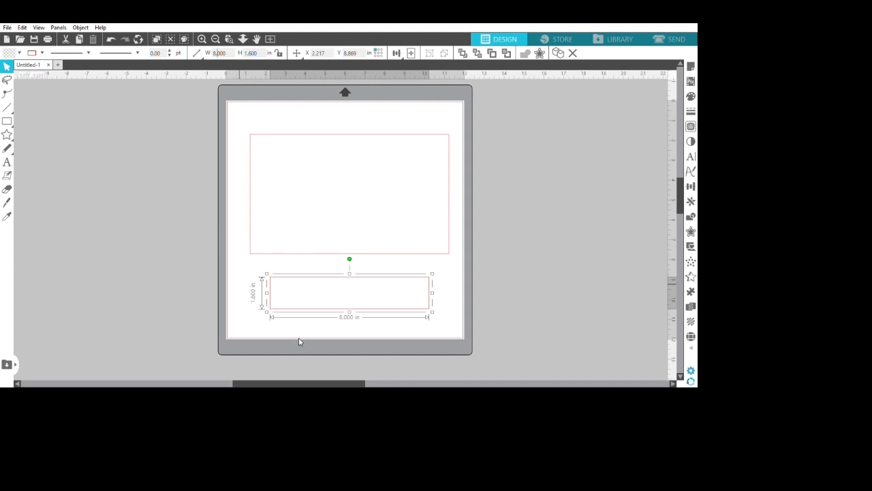
{"action": "left_click", "coordinate": [27, 139]}
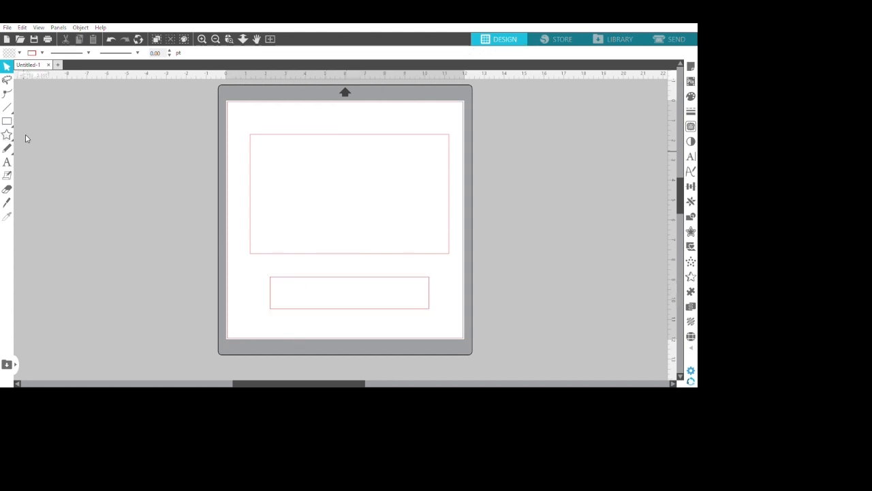
Draw a thin slot rectangle and copy it onto the panel's bottom edge
{"action": "left_click", "coordinate": [7, 122]}
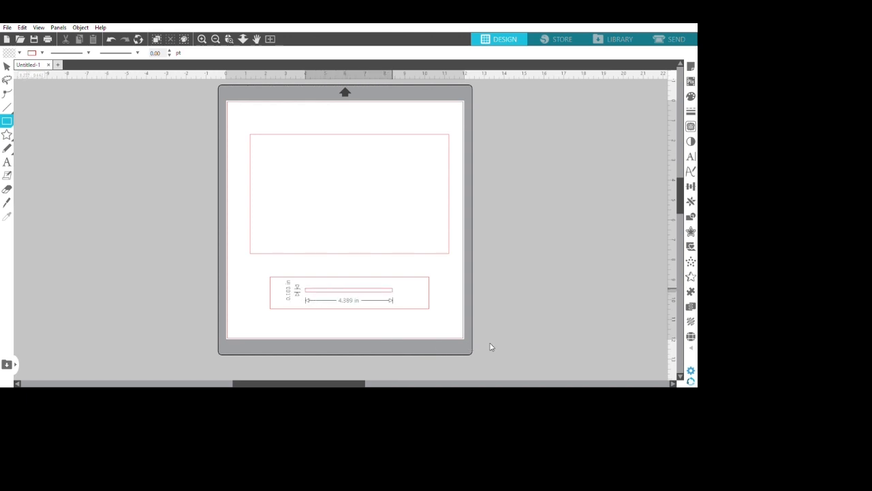
{"action": "left_click", "coordinate": [349, 292]}
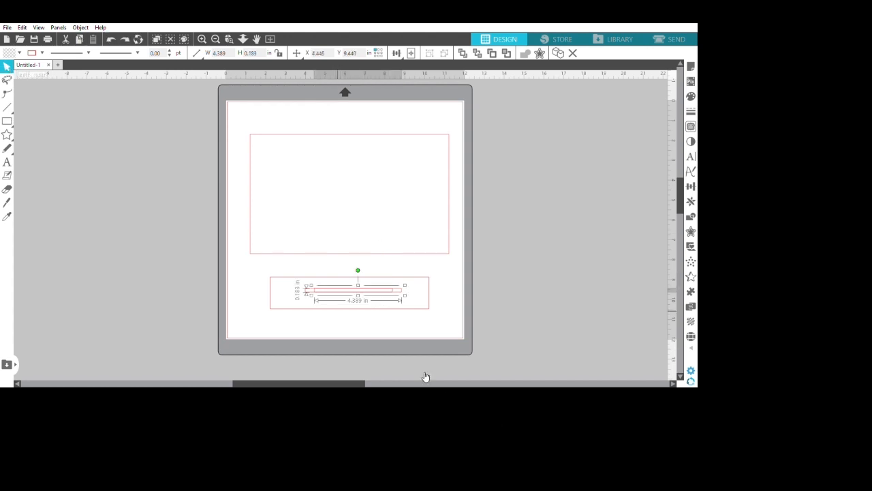
{"action": "left_click_drag", "start_coordinate": [357, 292], "coordinate": [347, 254]}
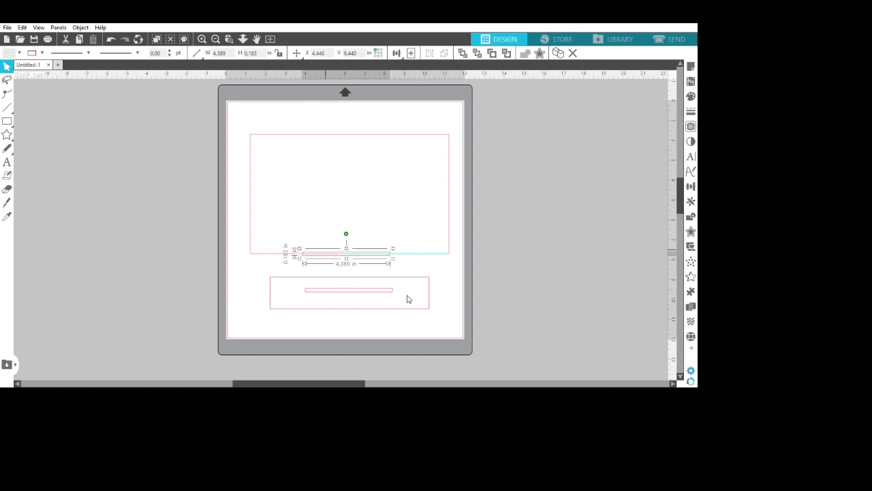
Center the slot in the base, set its height to 0.120 in, and select panel with tab
{"action": "left_click_drag", "start_coordinate": [346, 251], "coordinate": [349, 292]}
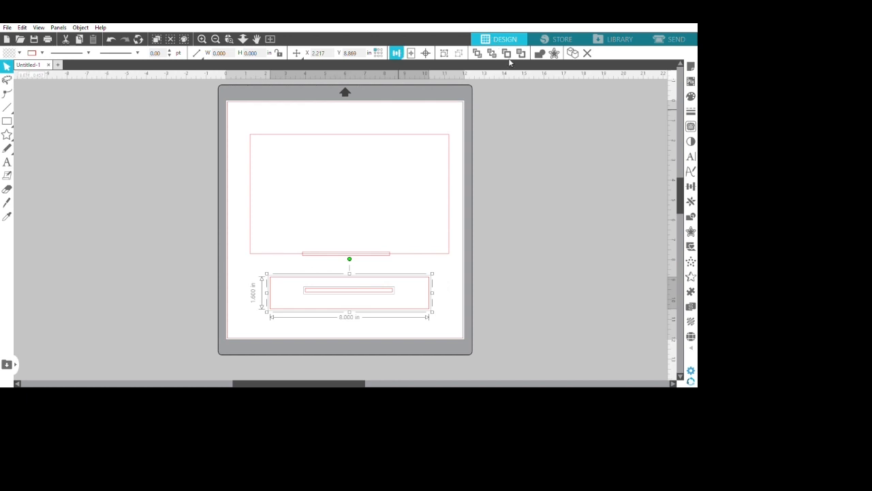
{"action": "mouse_move", "coordinate": [581, 280]}
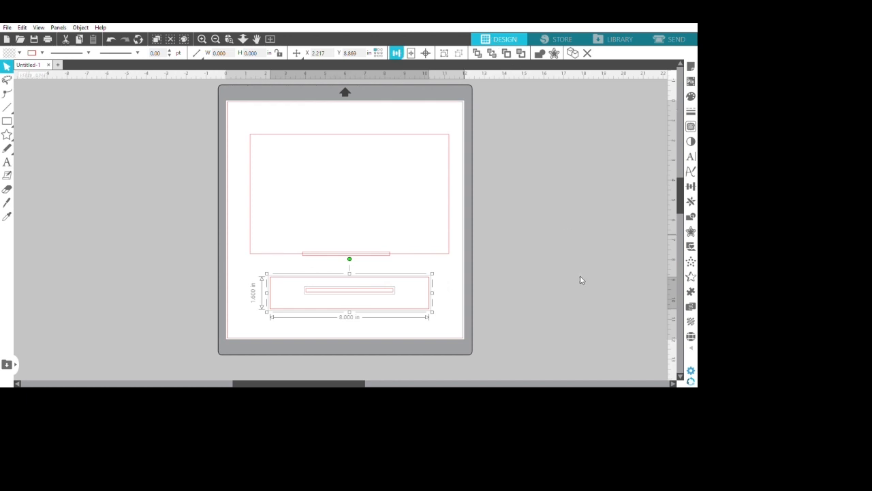
{"action": "mouse_move", "coordinate": [531, 351]}
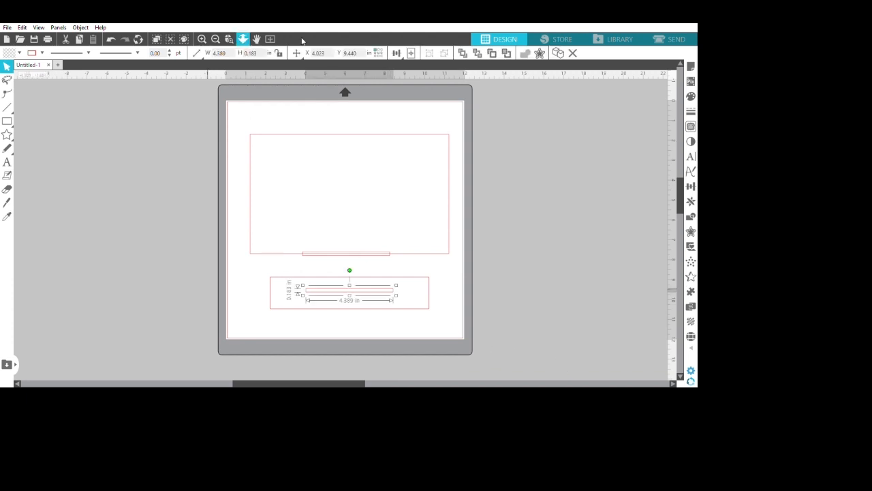
{"action": "left_click", "coordinate": [249, 53]}
{"action": "type", "text": "0.120"}
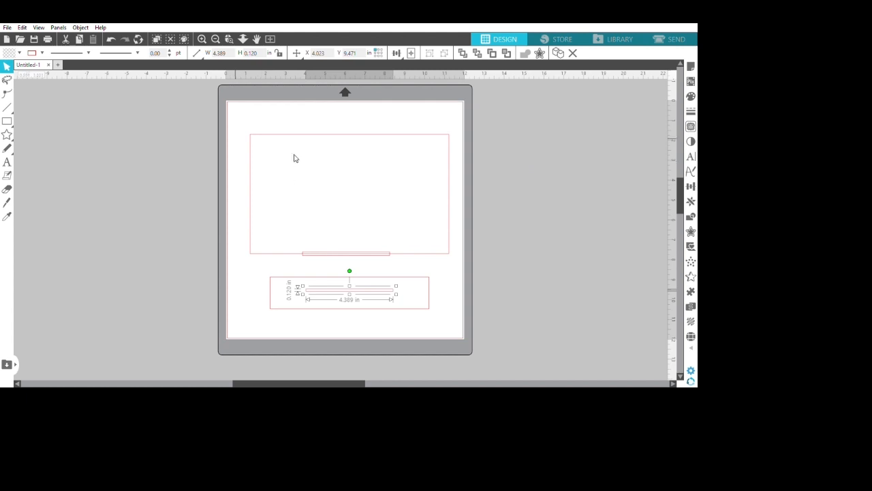
{"action": "left_click", "coordinate": [293, 143]}
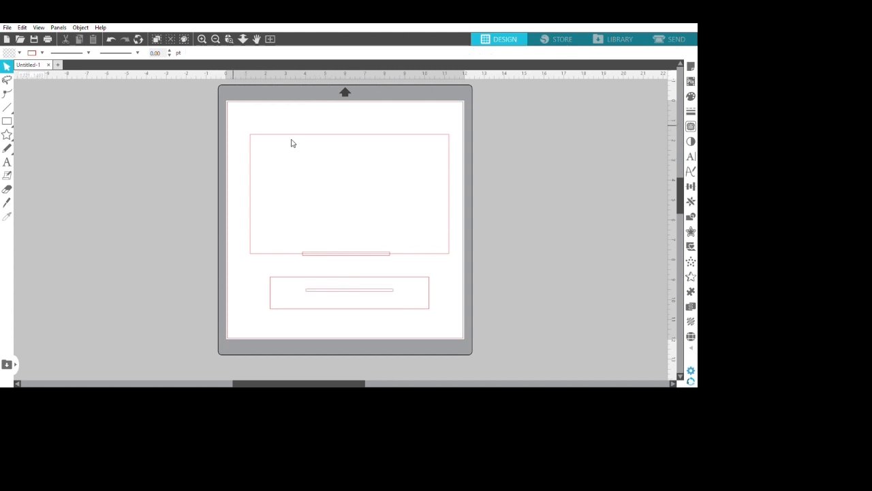
{"action": "left_click", "coordinate": [349, 191]}
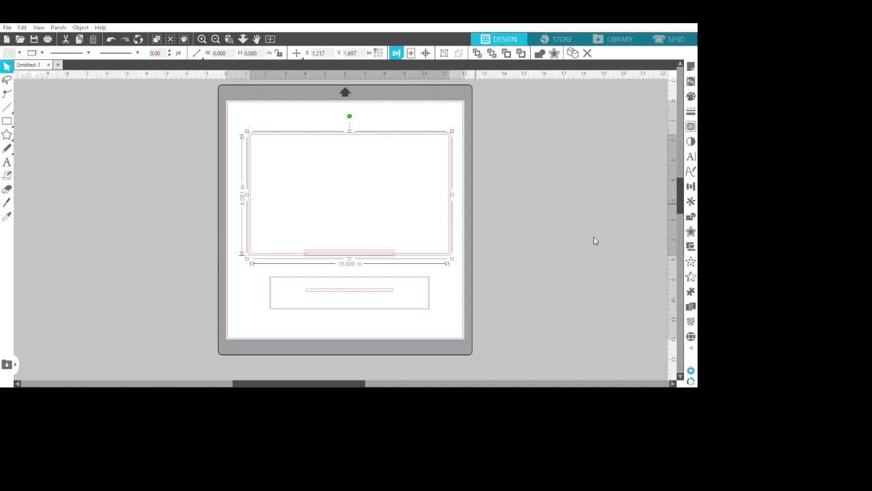
{"action": "mouse_move", "coordinate": [575, 325]}
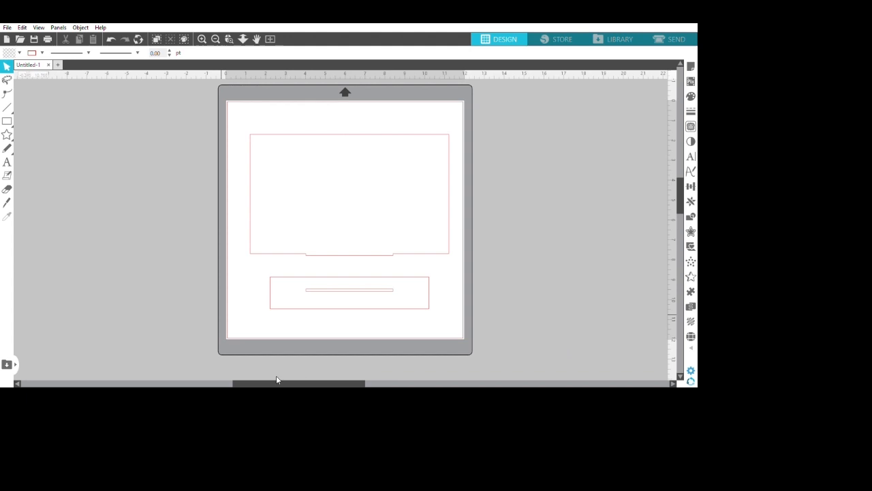
{"action": "mouse_move", "coordinate": [25, 137]}
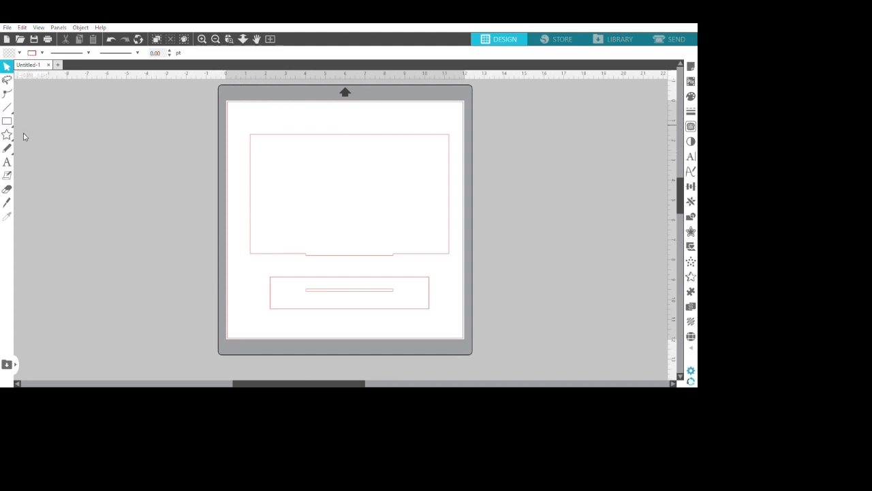
Draw a 2.000 in square in the panel and give it a rounded offset outline without fill
{"action": "left_click", "coordinate": [6, 121]}
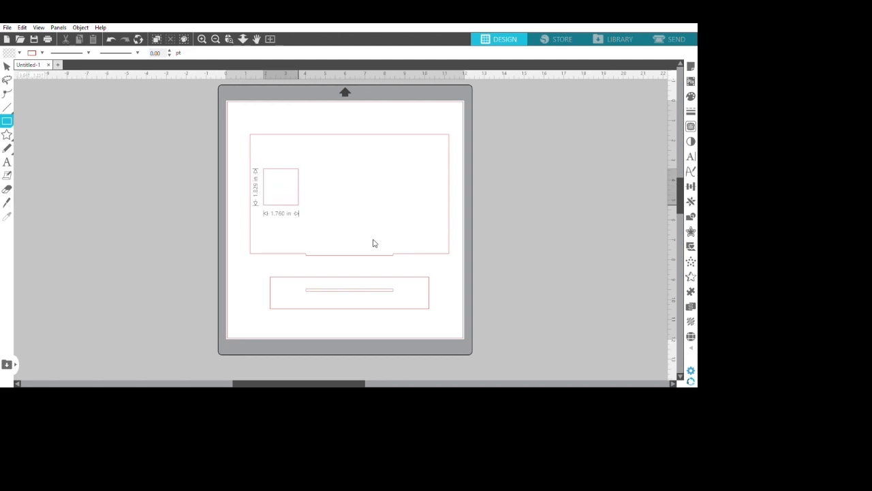
{"action": "left_click", "coordinate": [280, 187]}
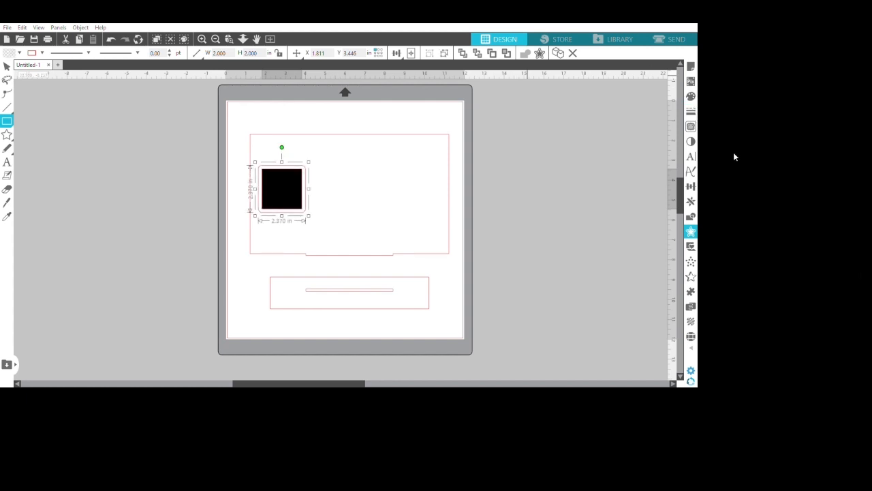
{"action": "left_click", "coordinate": [539, 229]}
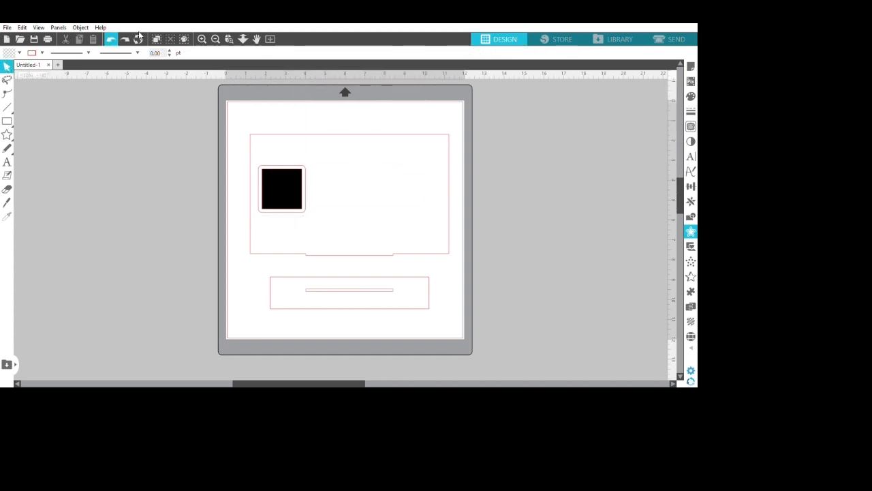
{"action": "left_click", "coordinate": [282, 188]}
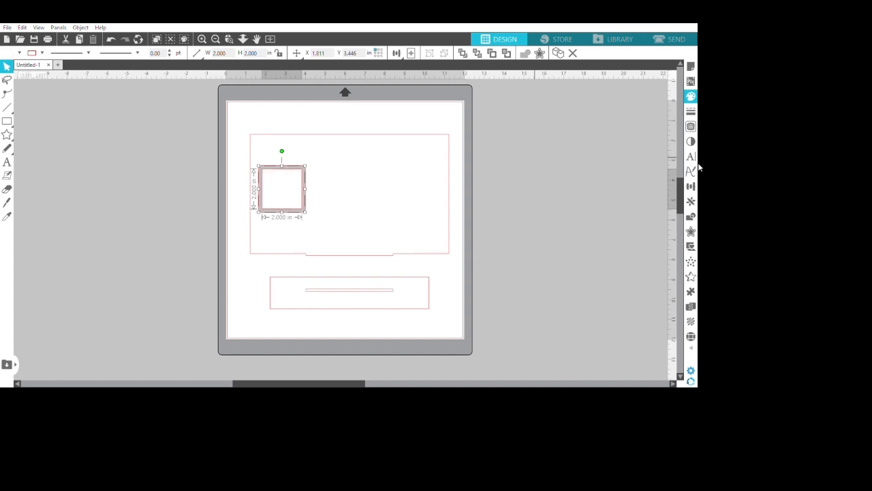
{"action": "left_click", "coordinate": [336, 182]}
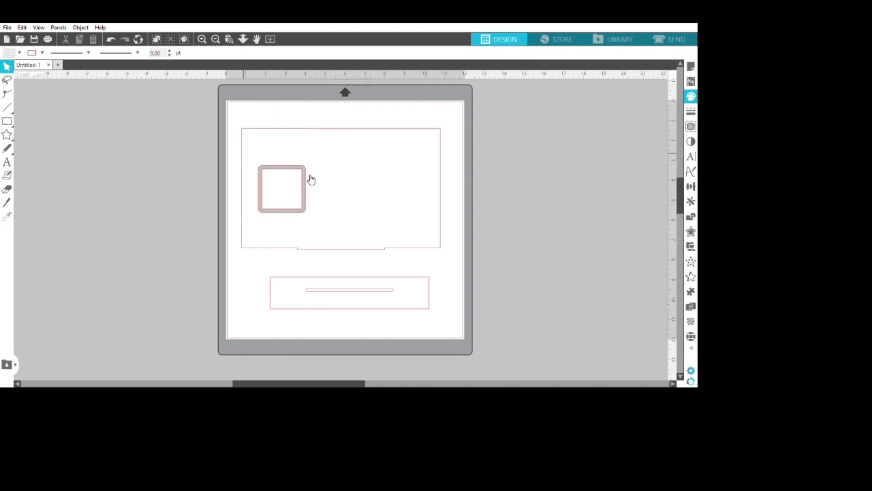
Copy the rounded square frame rightward and align all three frames evenly in a row
{"action": "left_click", "coordinate": [281, 188]}
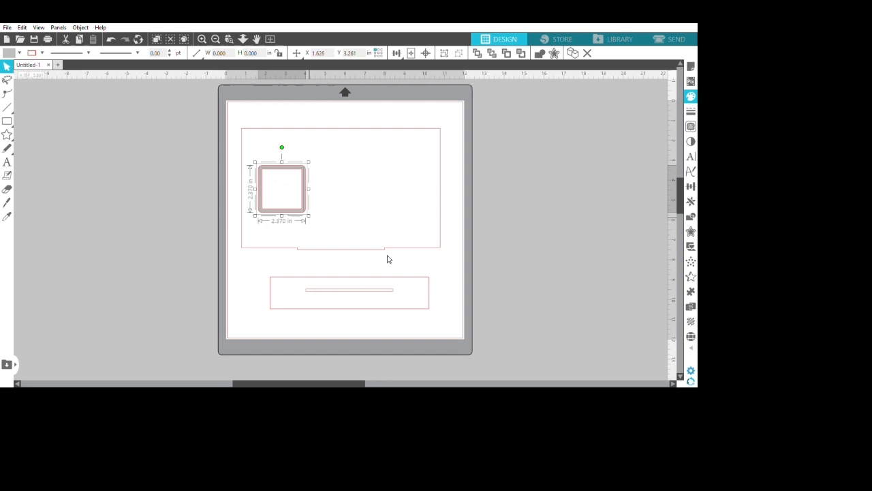
{"action": "mouse_move", "coordinate": [399, 221]}
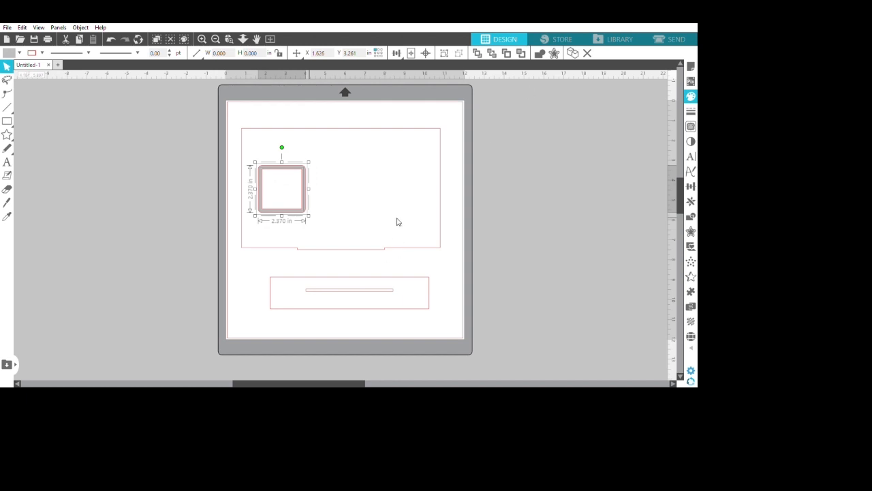
{"action": "mouse_move", "coordinate": [606, 92]}
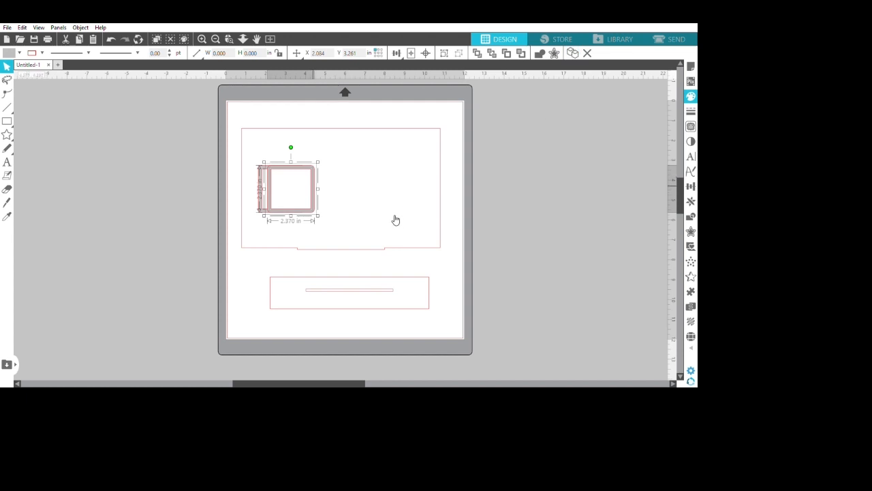
{"action": "mouse_move", "coordinate": [394, 220]}
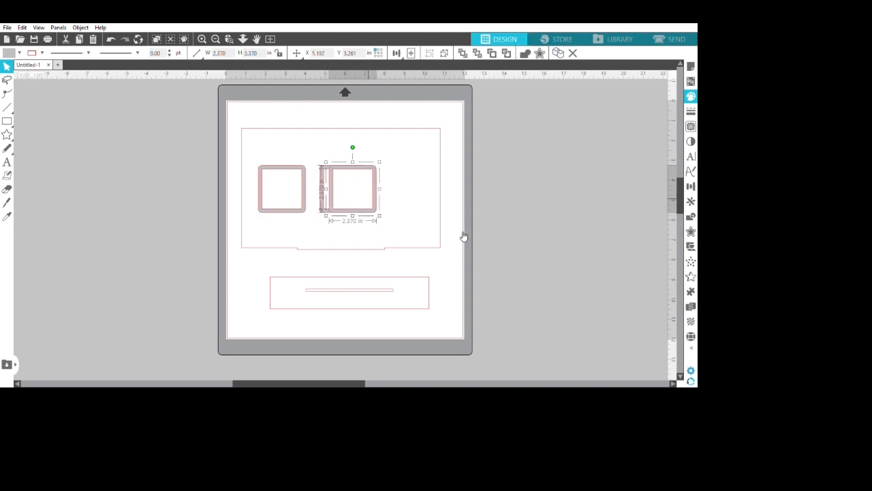
{"action": "left_click_drag", "start_coordinate": [352, 189], "coordinate": [408, 189]}
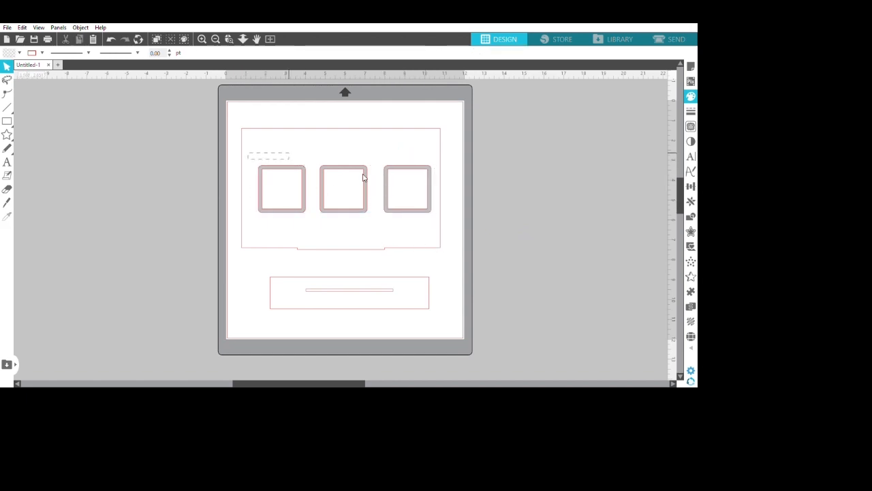
{"action": "left_click", "coordinate": [281, 187]}
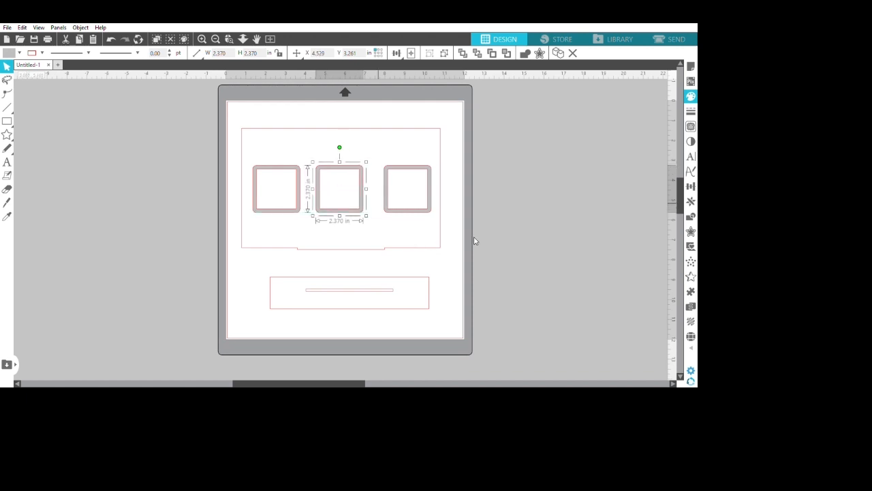
{"action": "left_click_drag", "start_coordinate": [339, 188], "coordinate": [402, 188]}
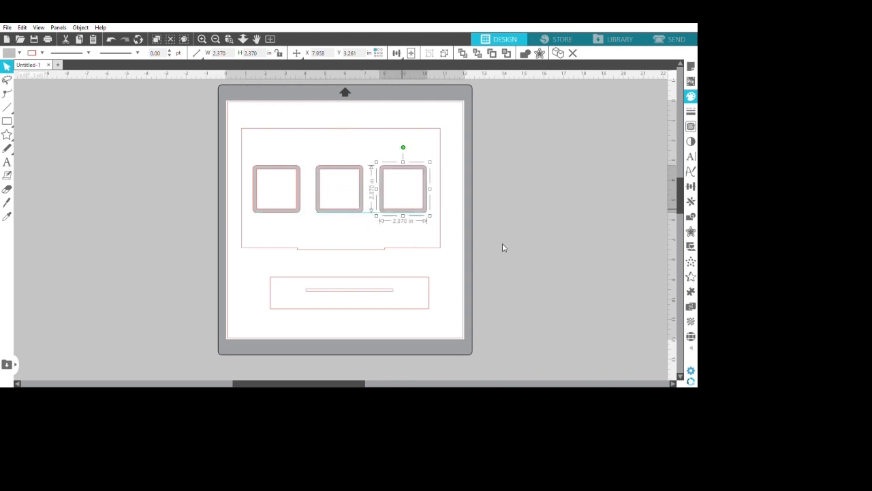
{"action": "left_click", "coordinate": [279, 120]}
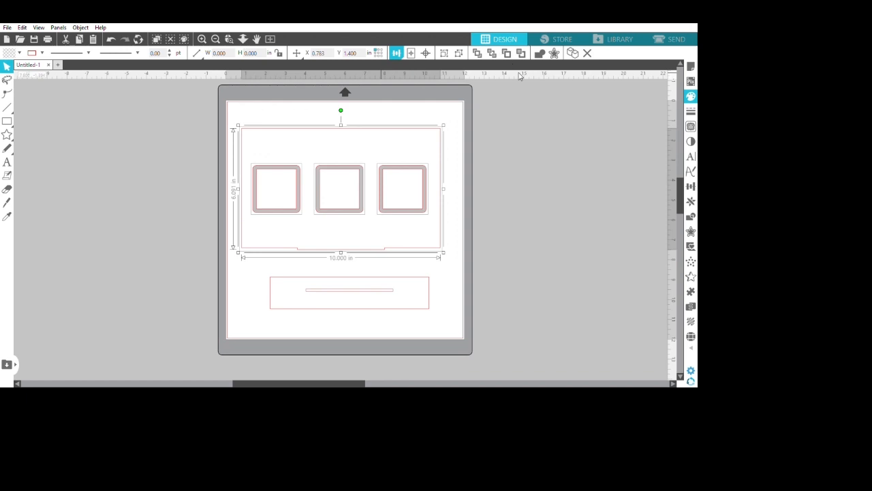
{"action": "mouse_move", "coordinate": [518, 88]}
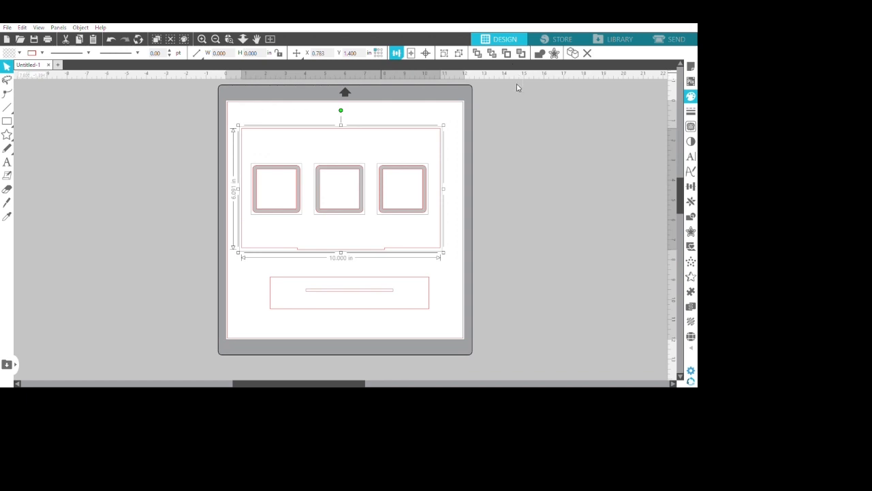
{"action": "left_click", "coordinate": [550, 230]}
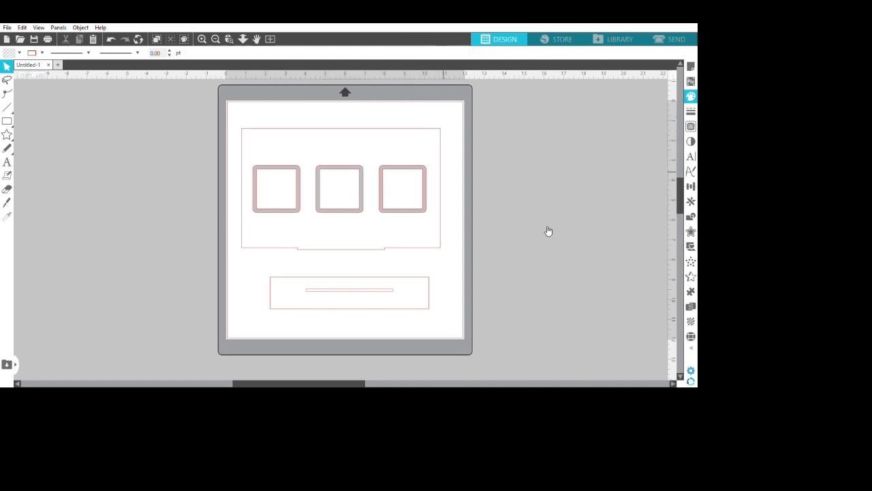
Type 'Scan to Pay' above the squares and select it for font styling
{"action": "left_click", "coordinate": [8, 162]}
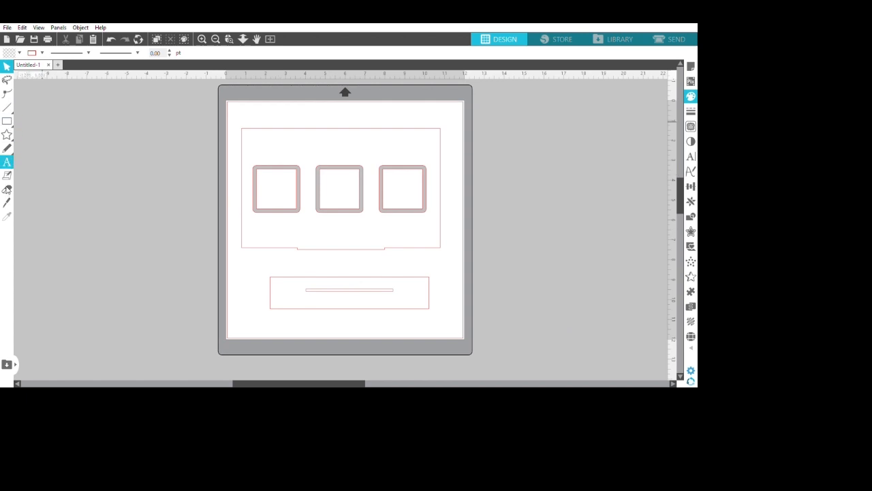
{"action": "left_click", "coordinate": [6, 163]}
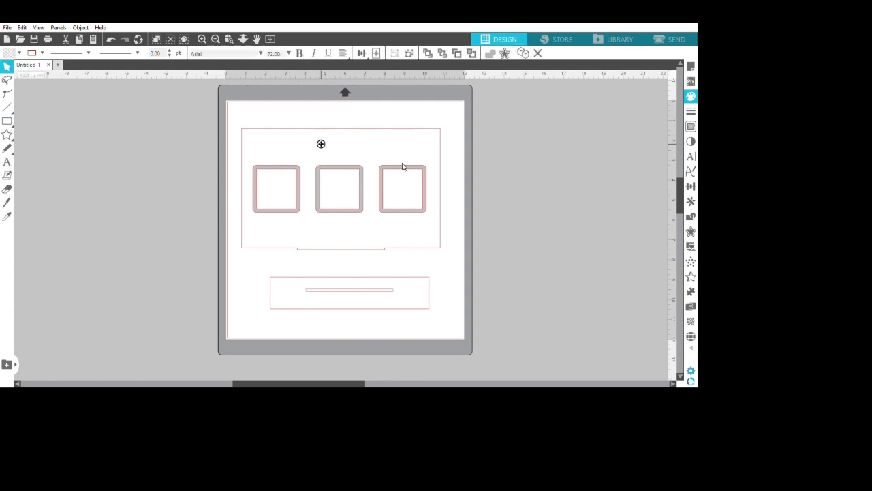
{"action": "type", "text": "Scan"}
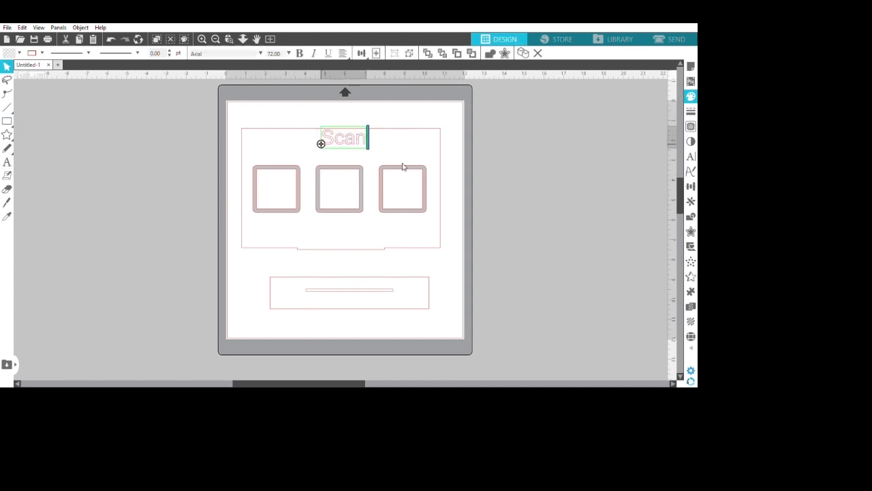
{"action": "type", "text": "to Pay"}
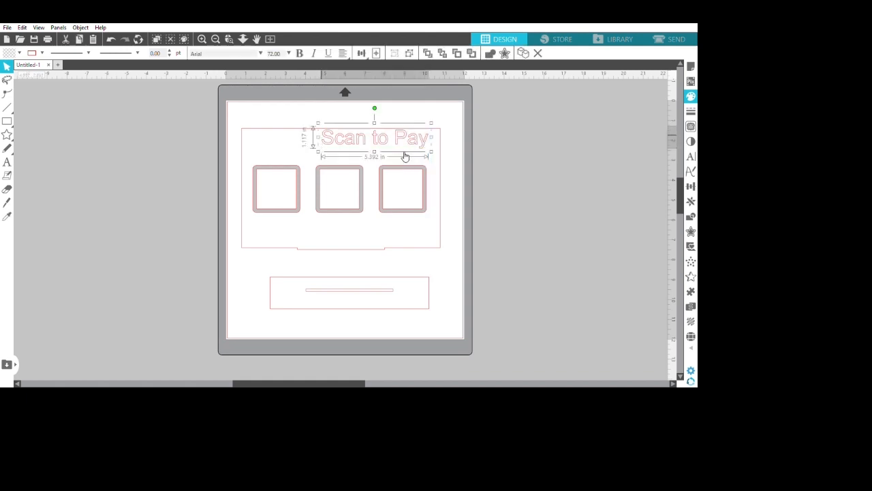
{"action": "double_click", "coordinate": [374, 137]}
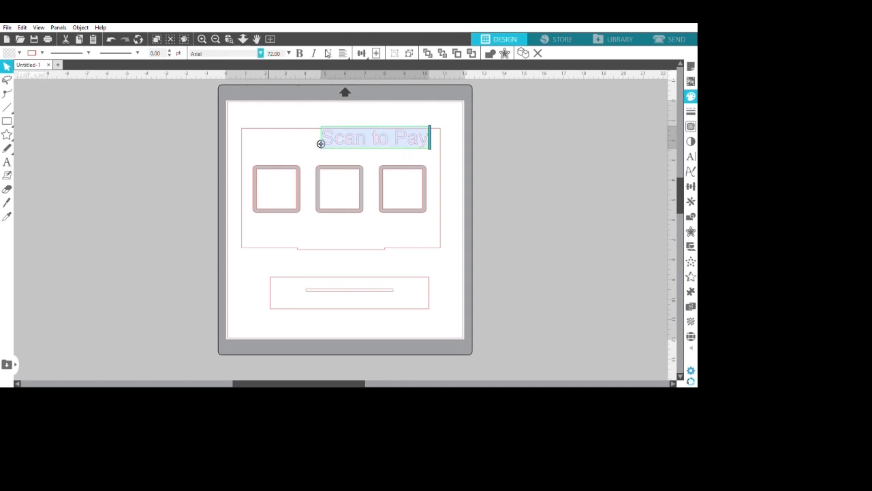
{"action": "left_click", "coordinate": [225, 53]}
{"action": "type", "text": "utography"}
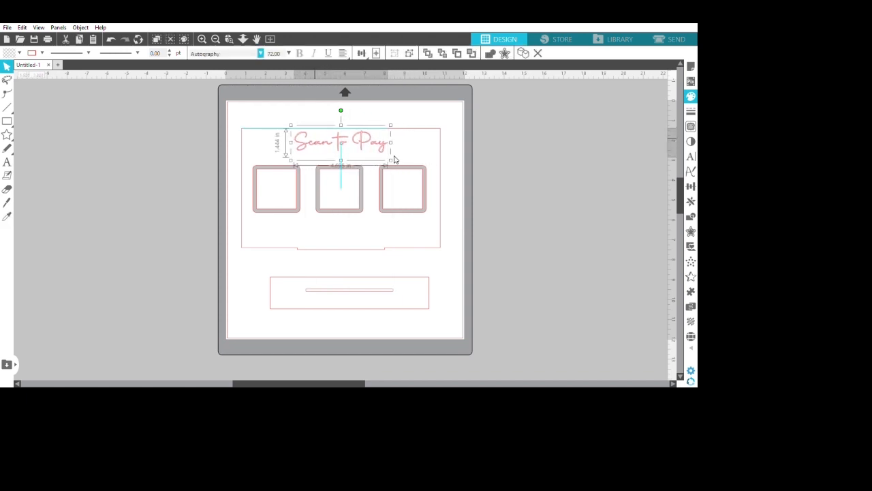
Set the title to Autography and add a 34 pt 'Venmo' label under the first square
{"action": "left_click", "coordinate": [309, 276]}
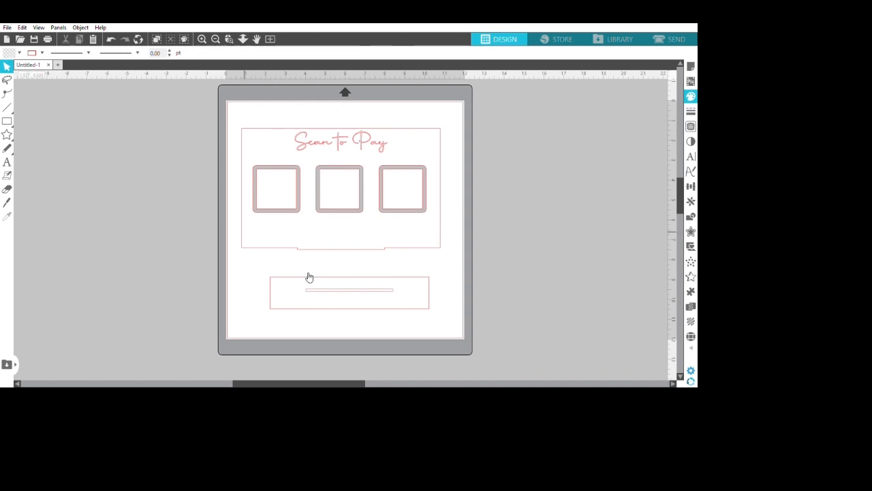
{"action": "left_click", "coordinate": [7, 162]}
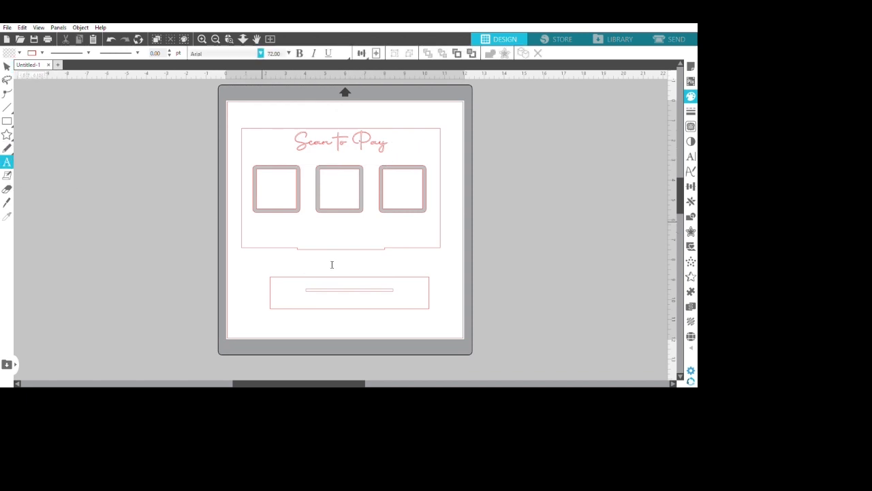
{"action": "type", "text": "Ven"}
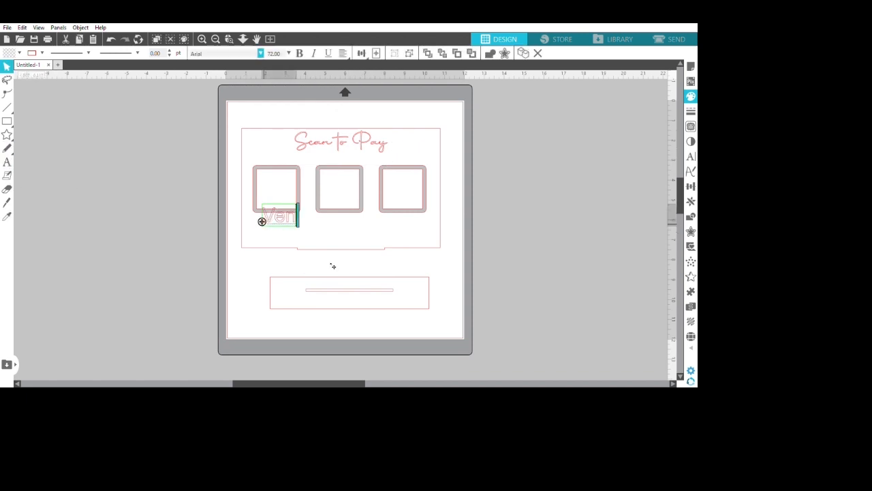
{"action": "type", "text": "mo"}
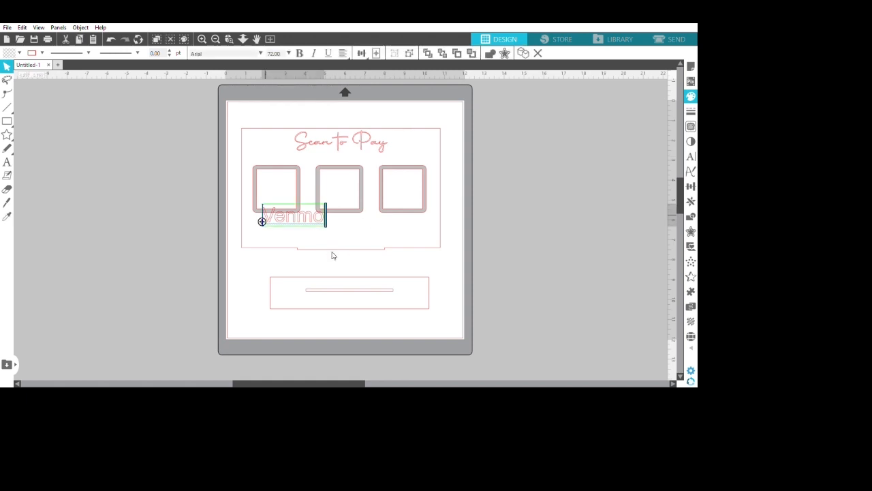
{"action": "double_click", "coordinate": [292, 217]}
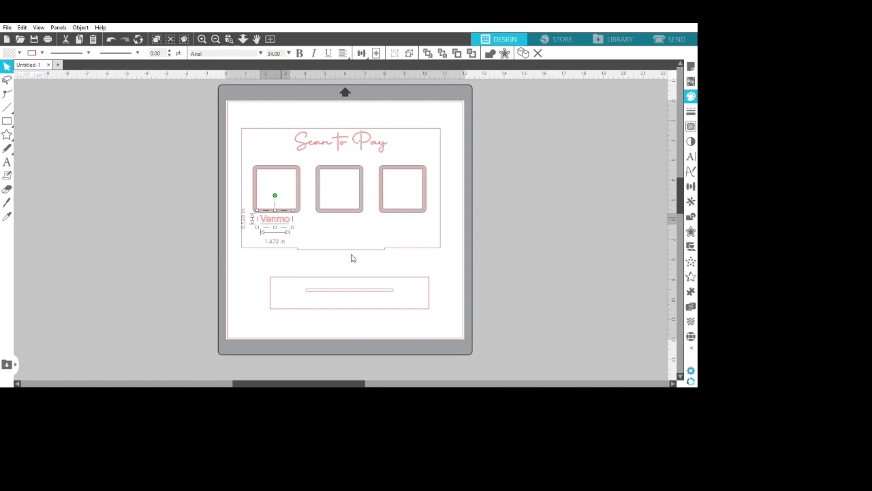
{"action": "mouse_move", "coordinate": [379, 256]}
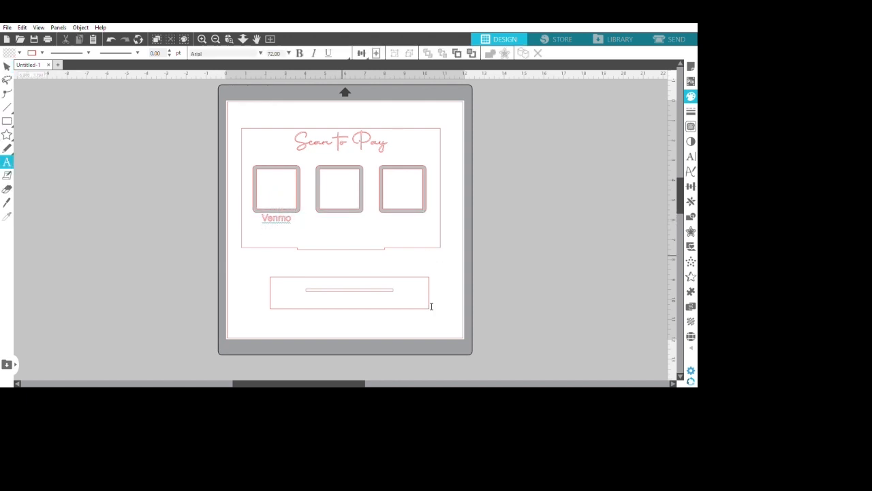
Type 'Cash App' under the middle square and 'PayPal' under the right square
{"action": "left_click", "coordinate": [338, 188]}
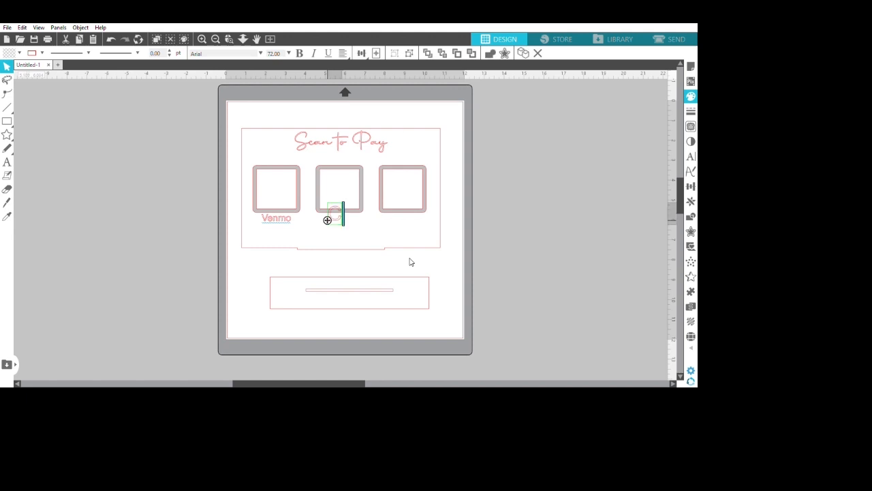
{"action": "type", "text": "Cash App"}
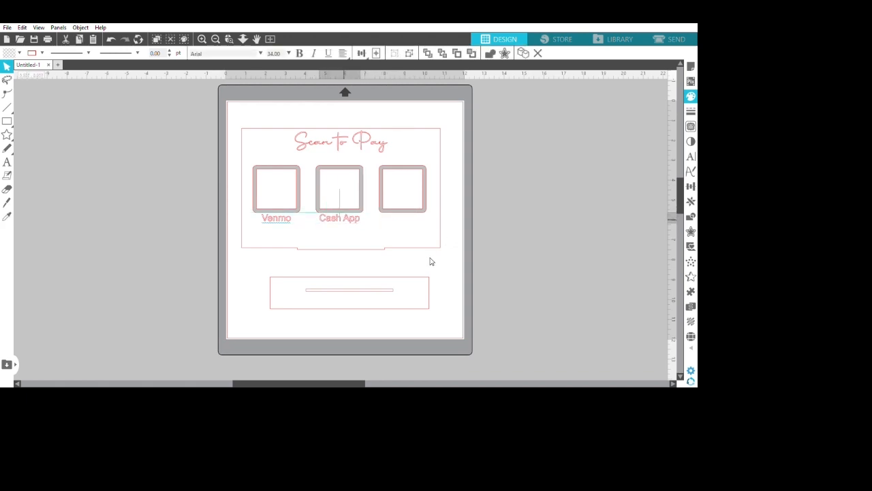
{"action": "left_click", "coordinate": [7, 162]}
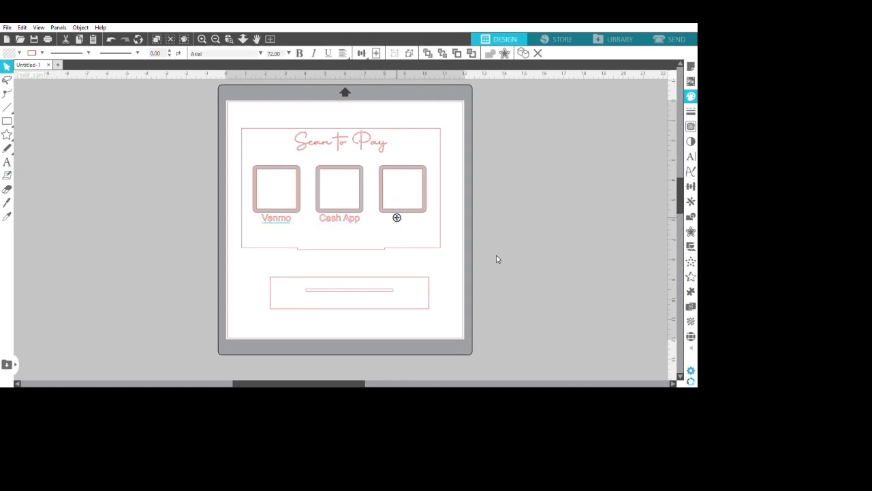
{"action": "type", "text": "PayPal"}
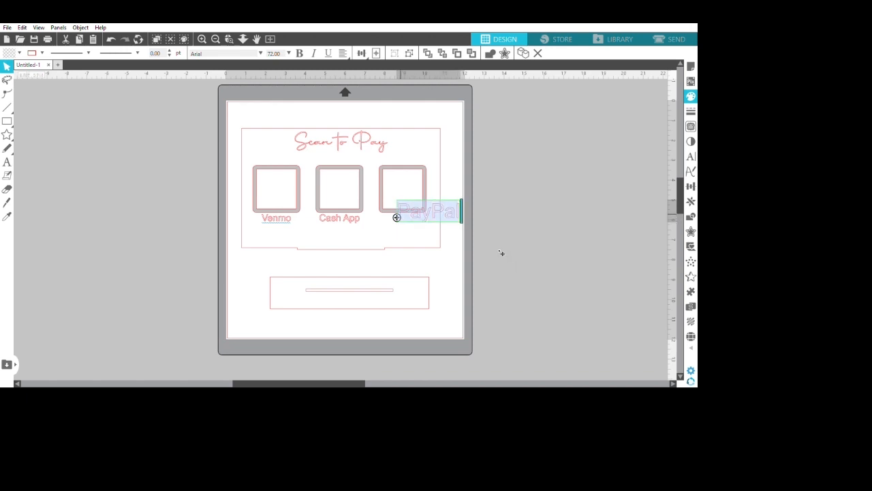
{"action": "key", "text": "Delete"}
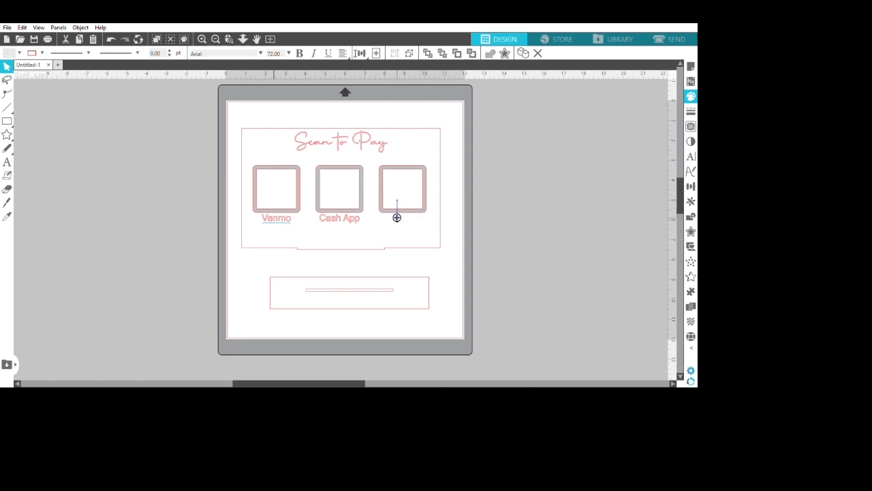
{"action": "type", "text": "PayPal"}
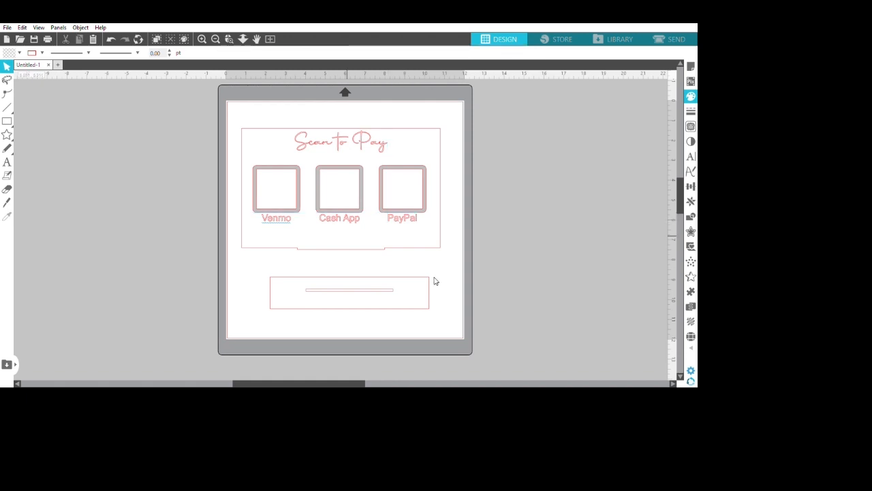
{"action": "mouse_move", "coordinate": [361, 267]}
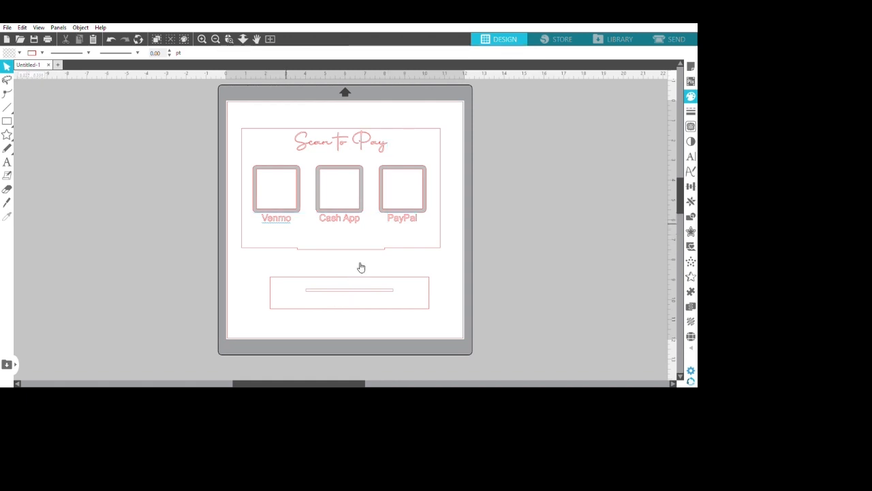
{"action": "left_click", "coordinate": [7, 162]}
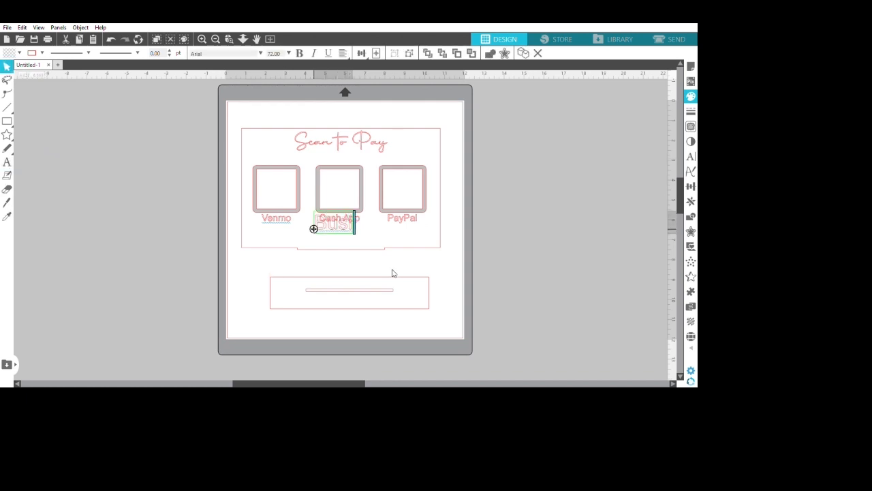
Add a 'Business Name' text line beneath Cash App and start another line below it
{"action": "type", "text": "Business Name"}
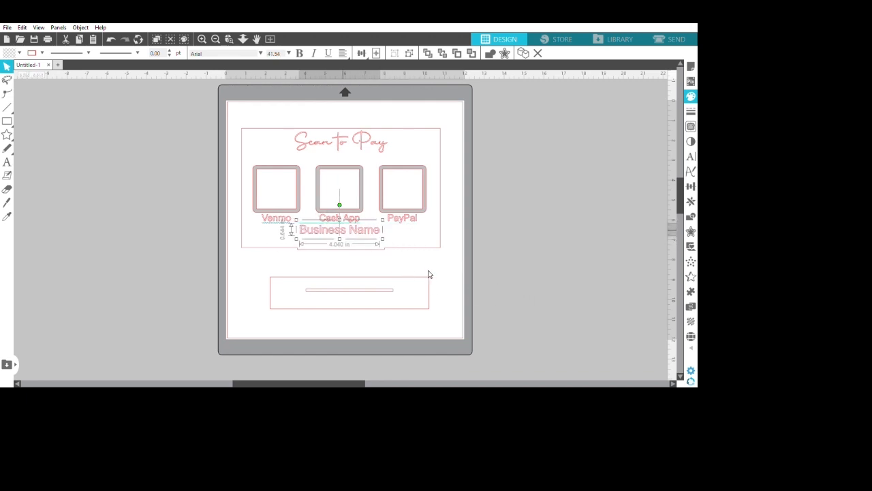
{"action": "left_click", "coordinate": [418, 282]}
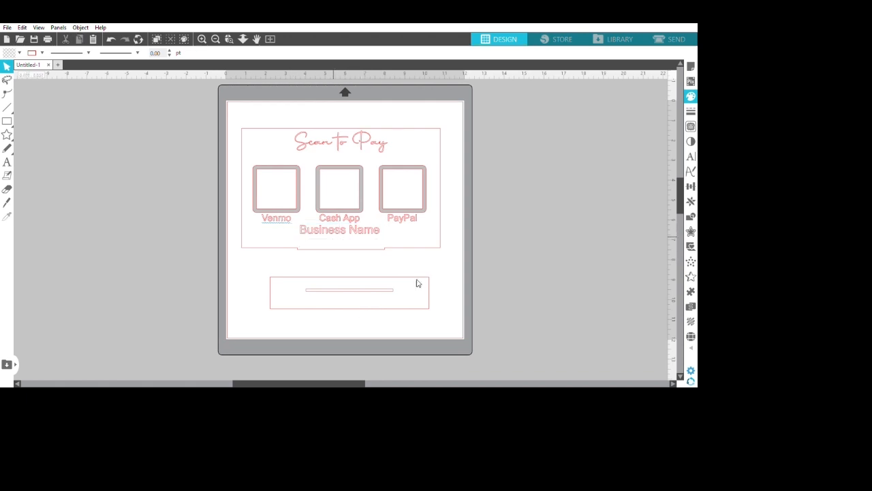
{"action": "mouse_move", "coordinate": [357, 245]}
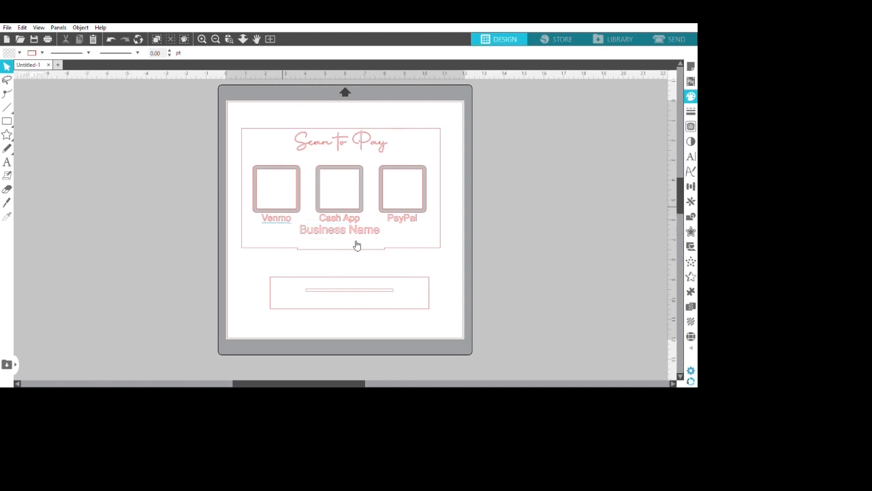
{"action": "left_click", "coordinate": [339, 229]}
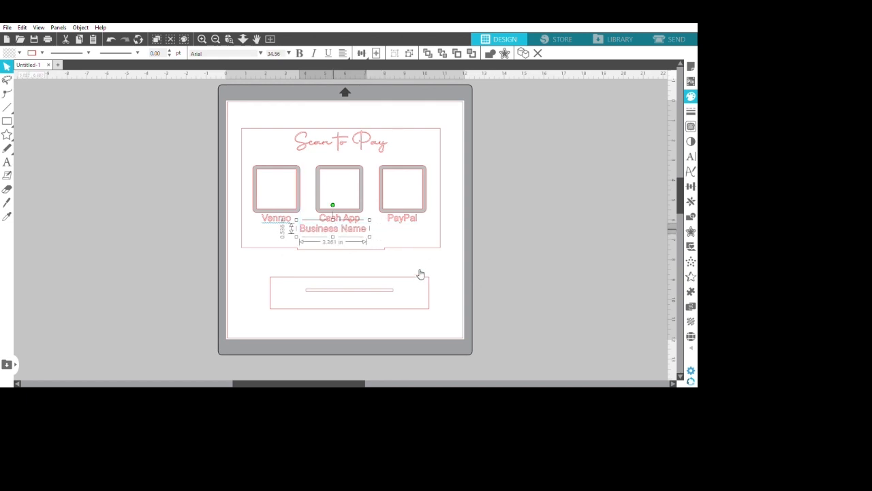
{"action": "left_click", "coordinate": [496, 280]}
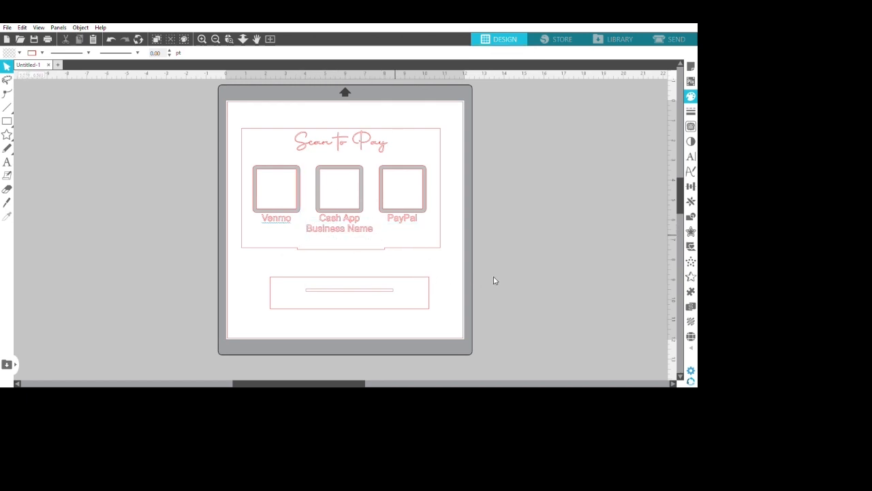
{"action": "left_click", "coordinate": [7, 162]}
{"action": "type", "text": "Follow u"}
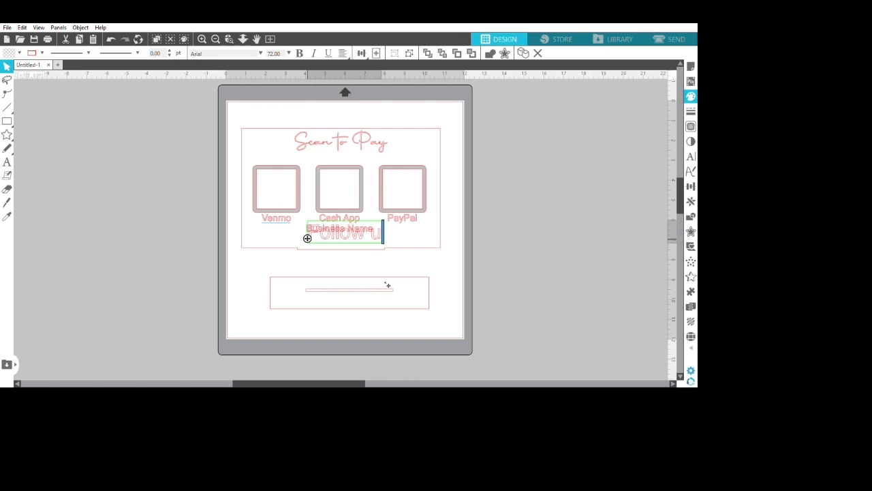
Finish typing 'Follow us on Facebook' and resize it to 30 pt under Business Name
{"action": "type", "text": "s on Facebook"}
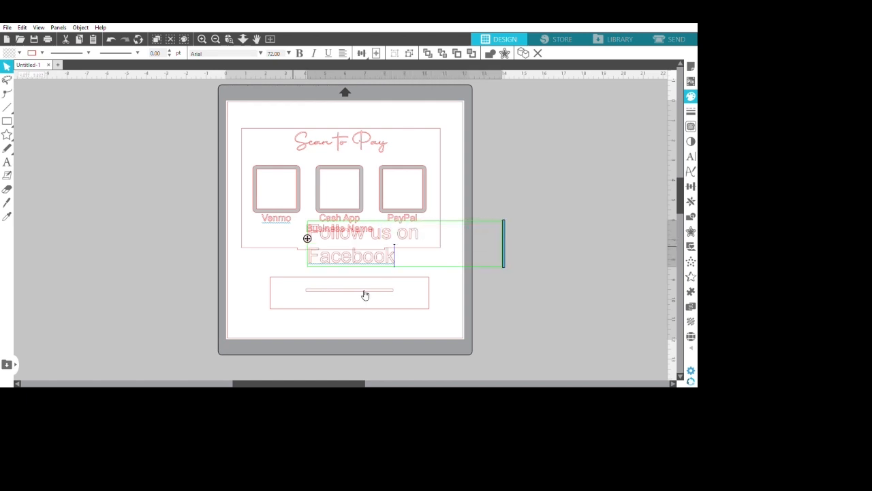
{"action": "mouse_move", "coordinate": [336, 297]}
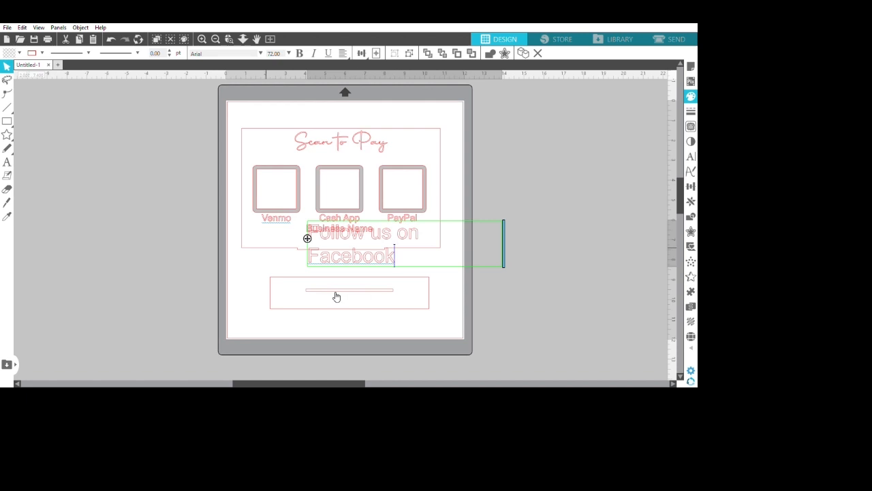
{"action": "left_click", "coordinate": [434, 282]}
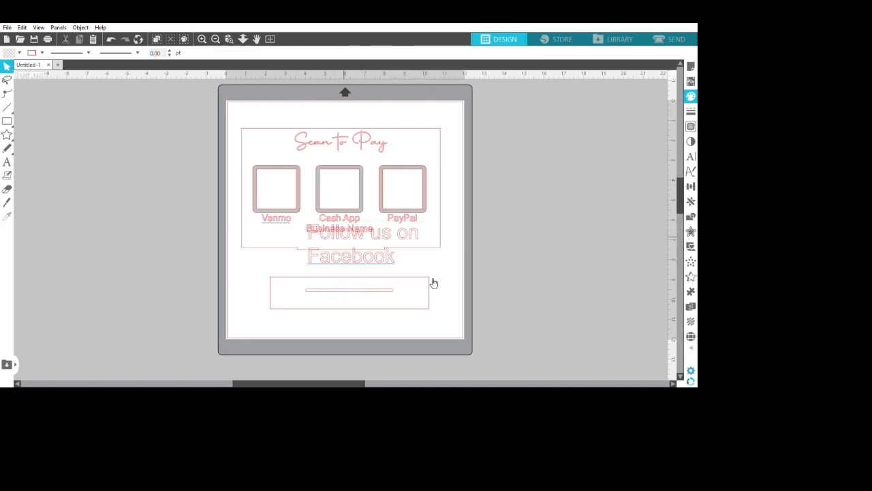
{"action": "left_click", "coordinate": [351, 244]}
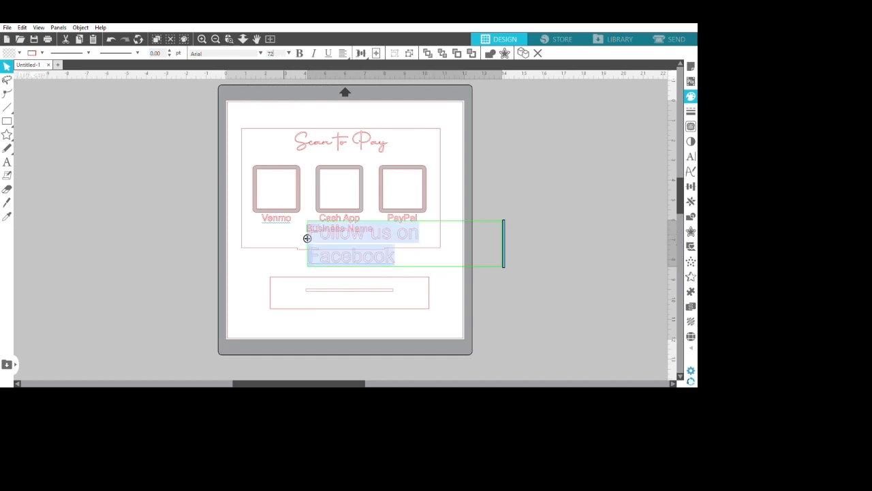
{"action": "type", "text": "30.00"}
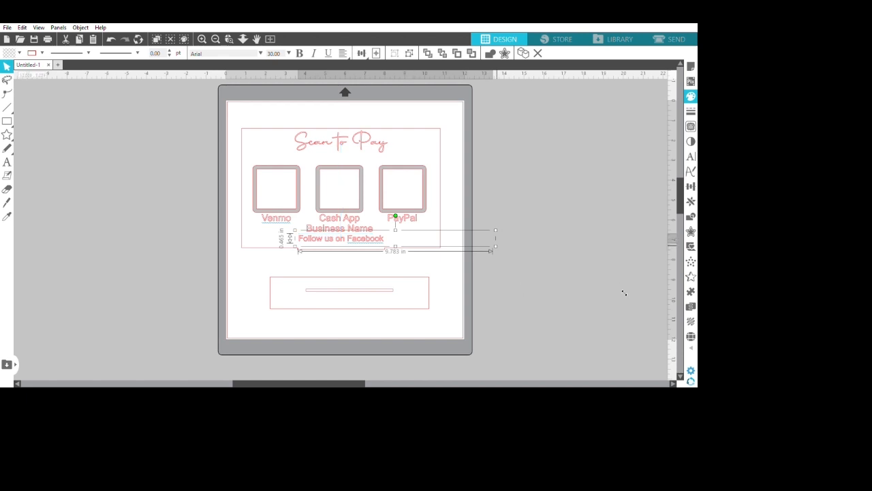
{"action": "mouse_move", "coordinate": [363, 279]}
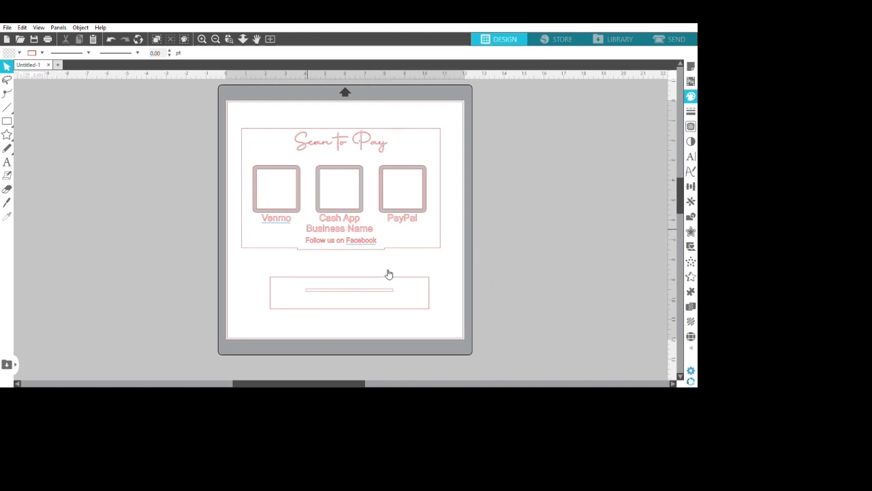
{"action": "mouse_move", "coordinate": [393, 167]}
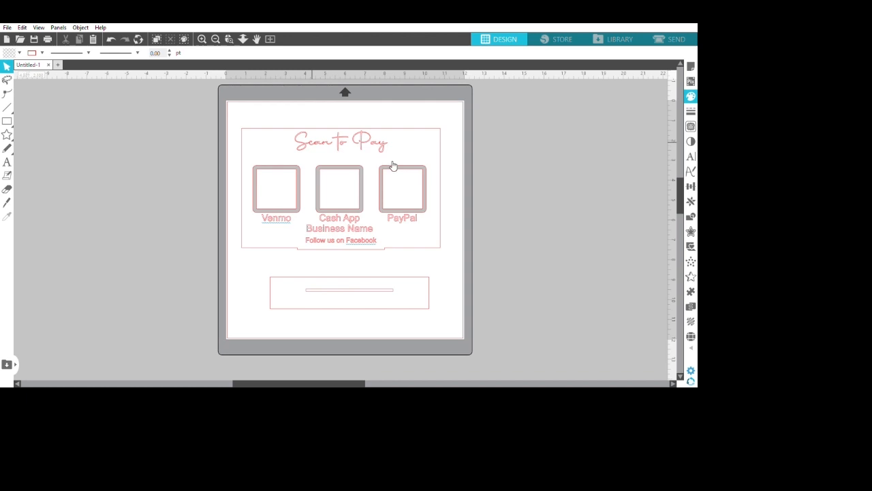
Fill the title, app labels, Business Name and Facebook lines with a dark colour
{"action": "left_click", "coordinate": [341, 142]}
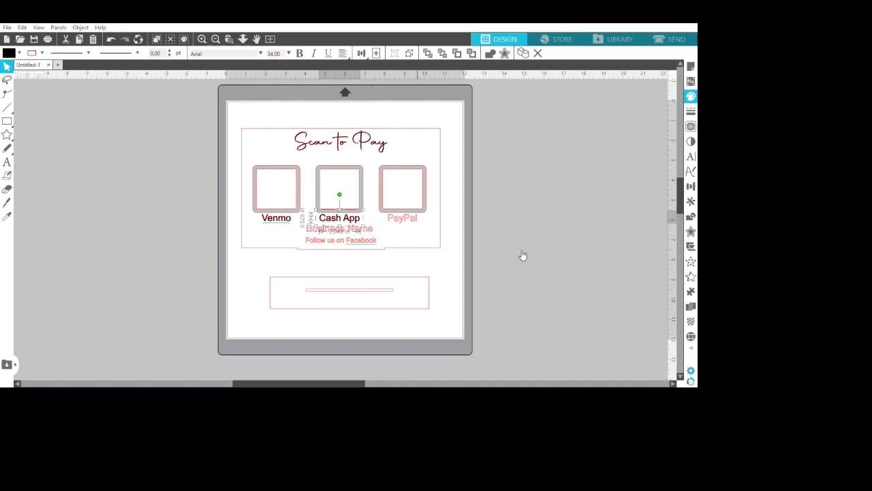
{"action": "left_click", "coordinate": [402, 189]}
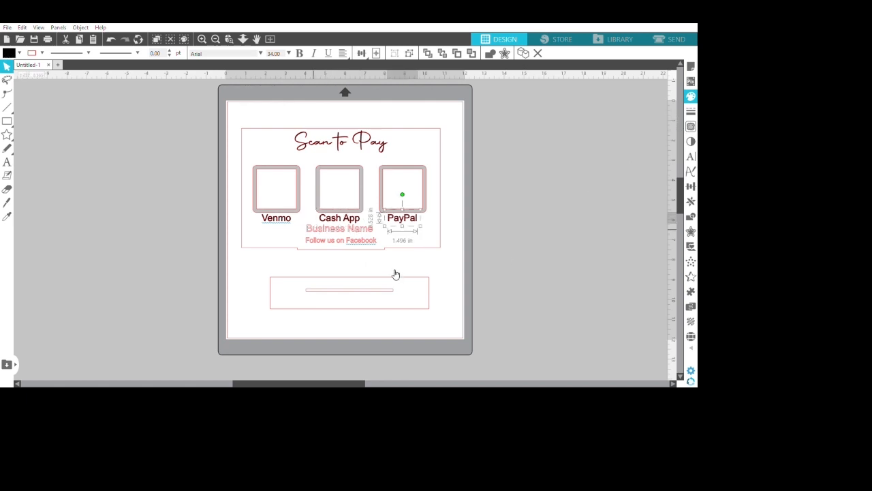
{"action": "left_click", "coordinate": [339, 189]}
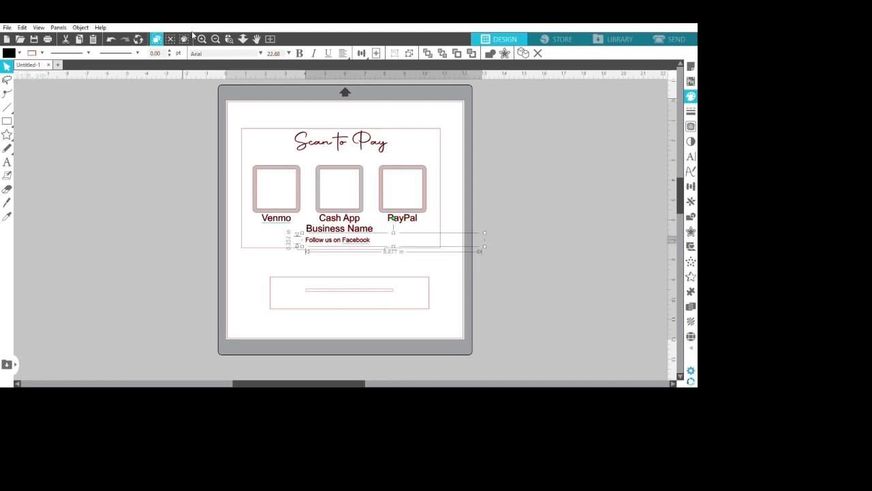
{"action": "left_click", "coordinate": [311, 308]}
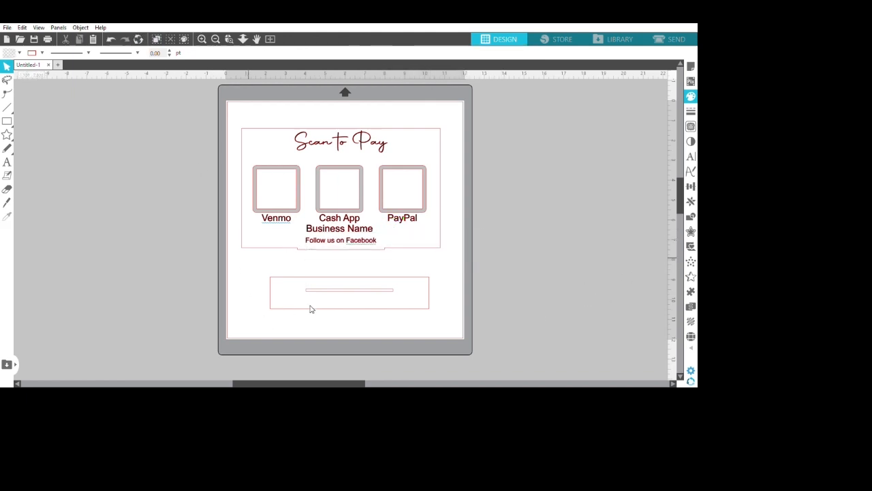
{"action": "mouse_move", "coordinate": [330, 340]}
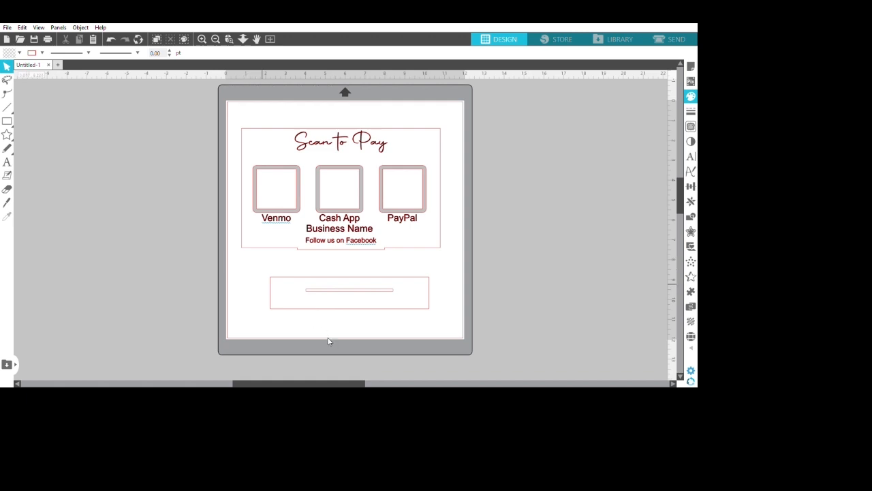
{"action": "mouse_move", "coordinate": [300, 131]}
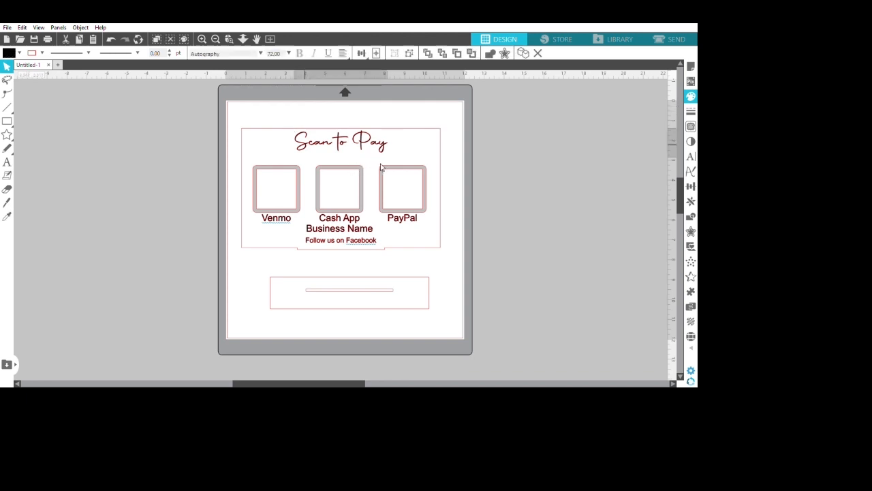
Colour the Scan to Pay title and Business Name text purple, then select the base rectangle
{"action": "left_click", "coordinate": [341, 142]}
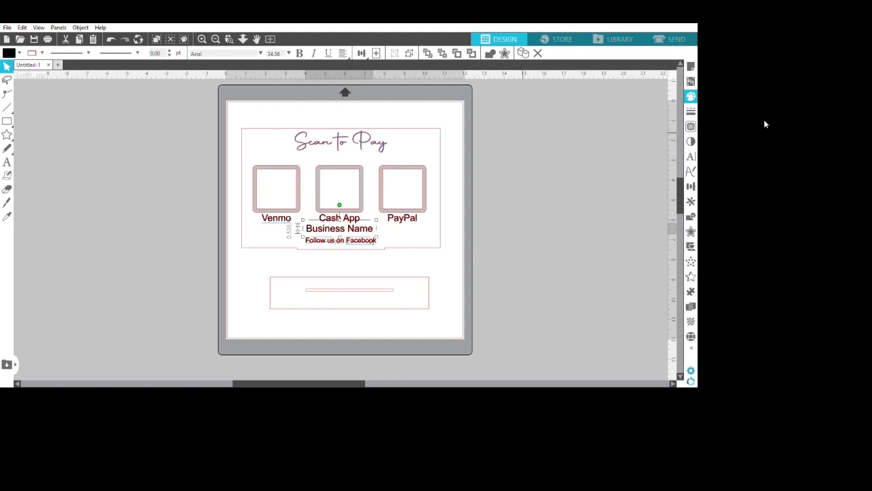
{"action": "left_click", "coordinate": [508, 185]}
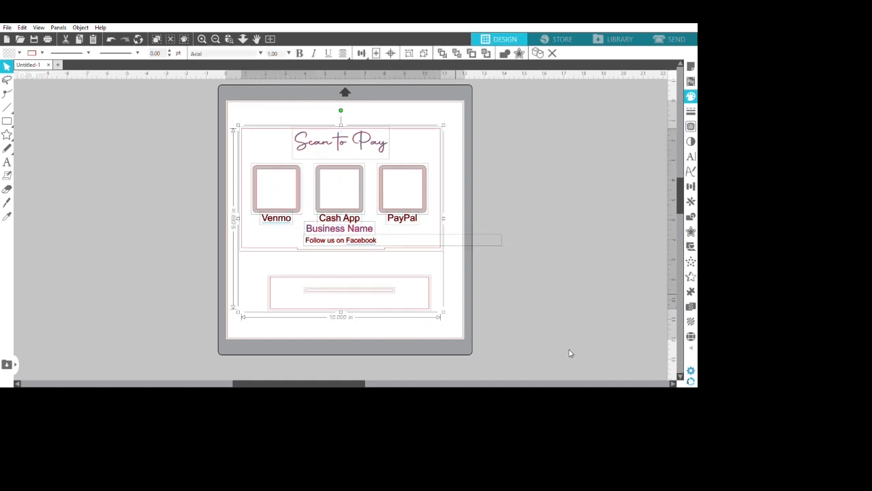
{"action": "left_click", "coordinate": [349, 291]}
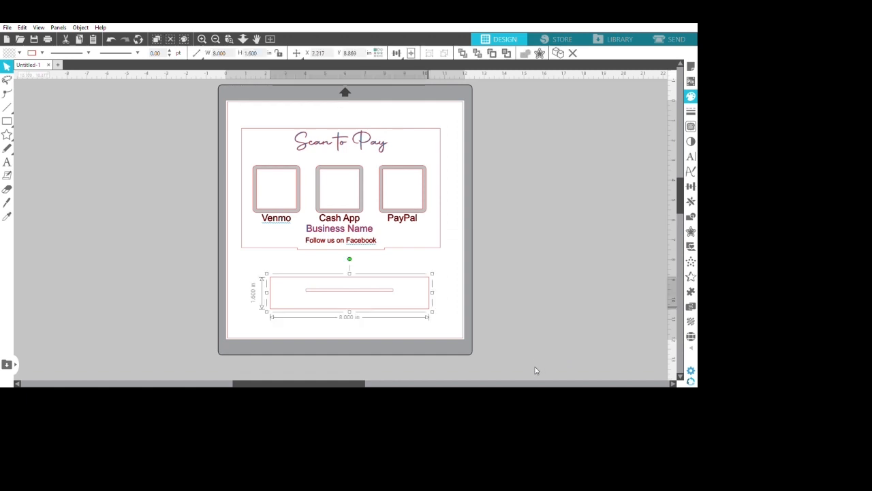
{"action": "mouse_move", "coordinate": [18, 141]}
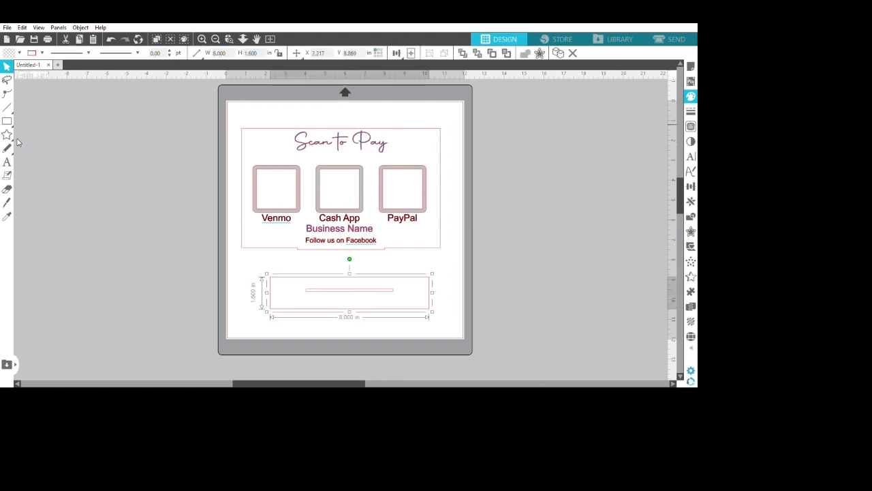
{"action": "mouse_move", "coordinate": [45, 142]}
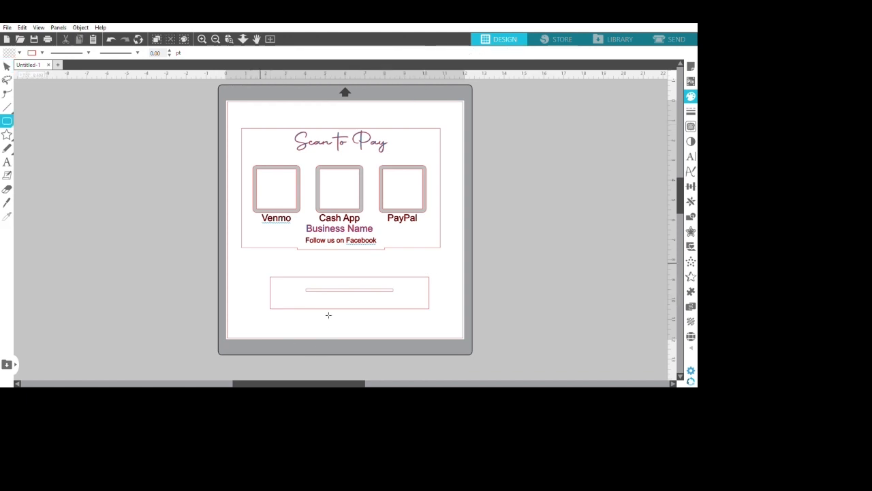
Draw a rounded rectangle around the slot, delete the square base, and select the new shape
{"action": "left_click", "coordinate": [349, 291]}
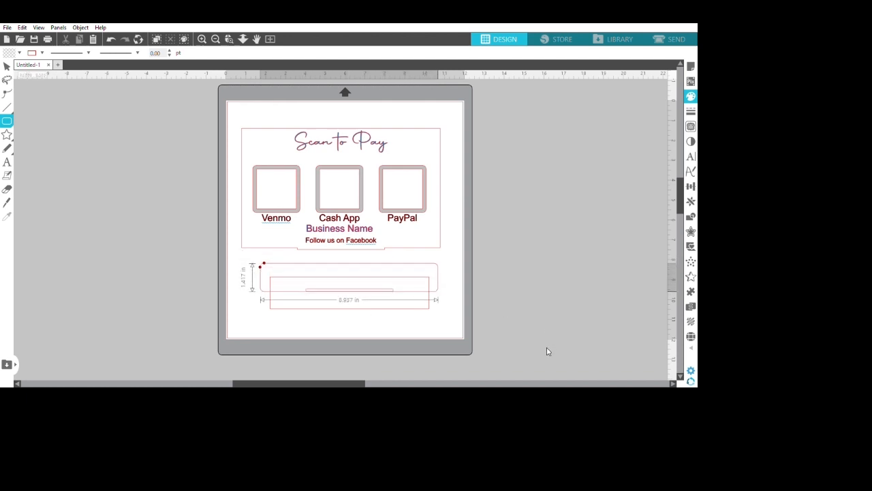
{"action": "left_click", "coordinate": [348, 280]}
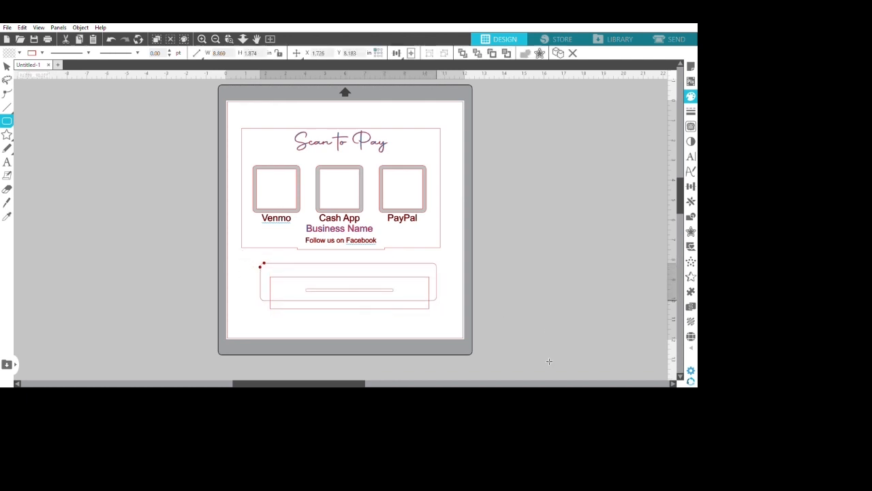
{"action": "mouse_move", "coordinate": [158, 197]}
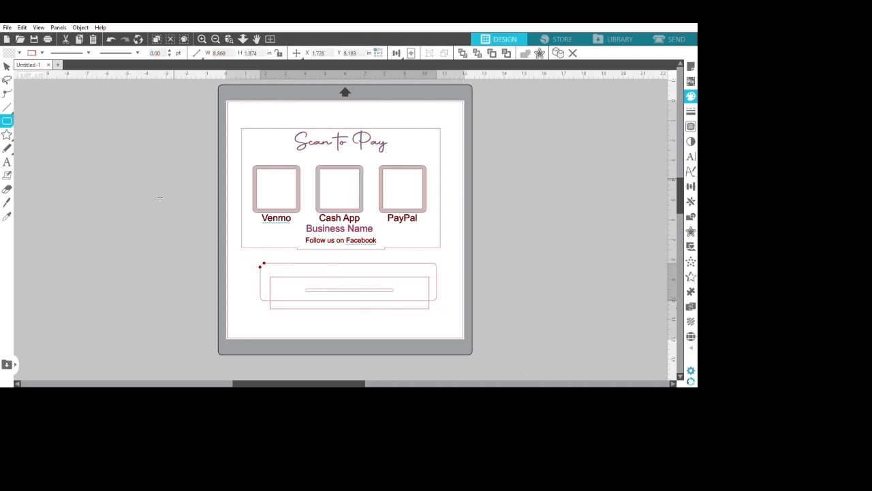
{"action": "left_click", "coordinate": [349, 286]}
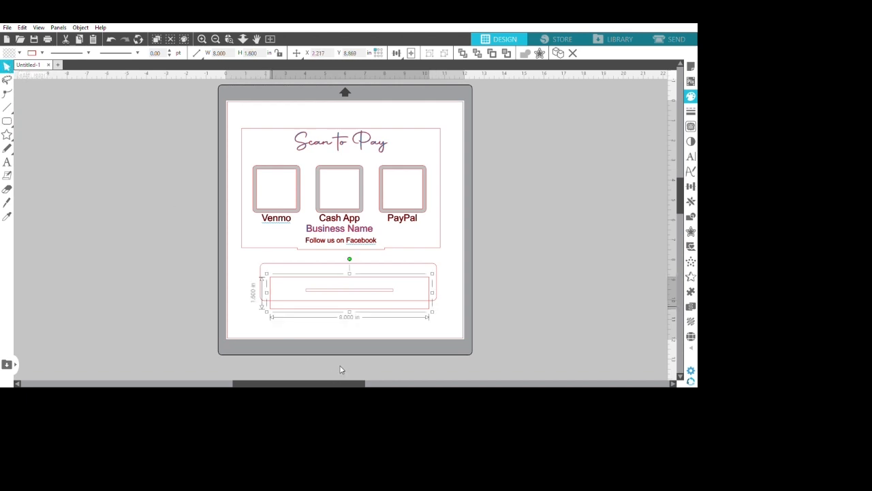
{"action": "left_click", "coordinate": [331, 315]}
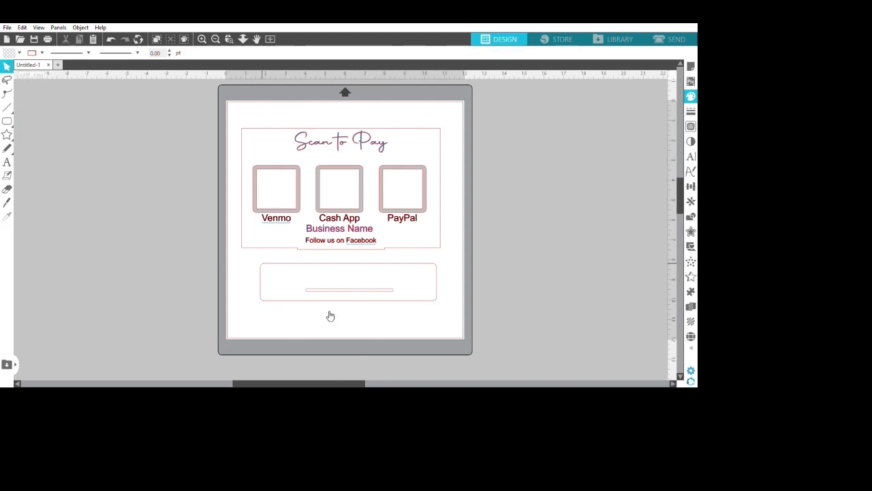
{"action": "left_click", "coordinate": [348, 282]}
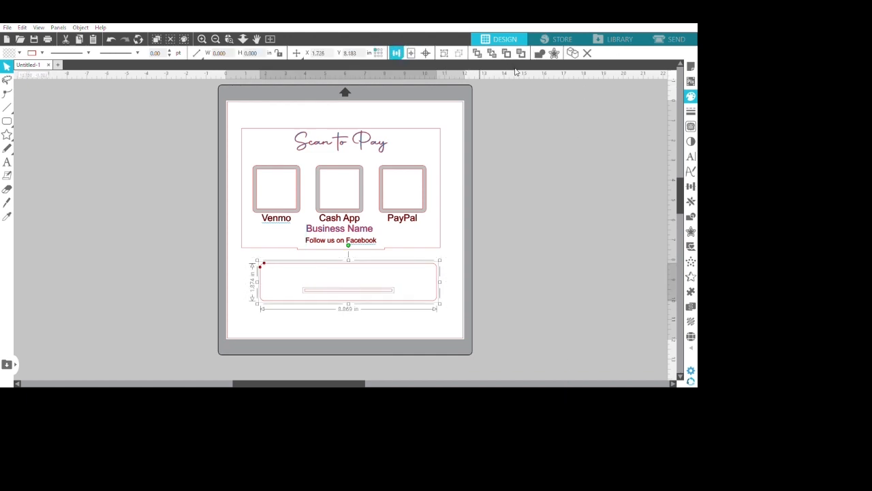
{"action": "mouse_move", "coordinate": [588, 181]}
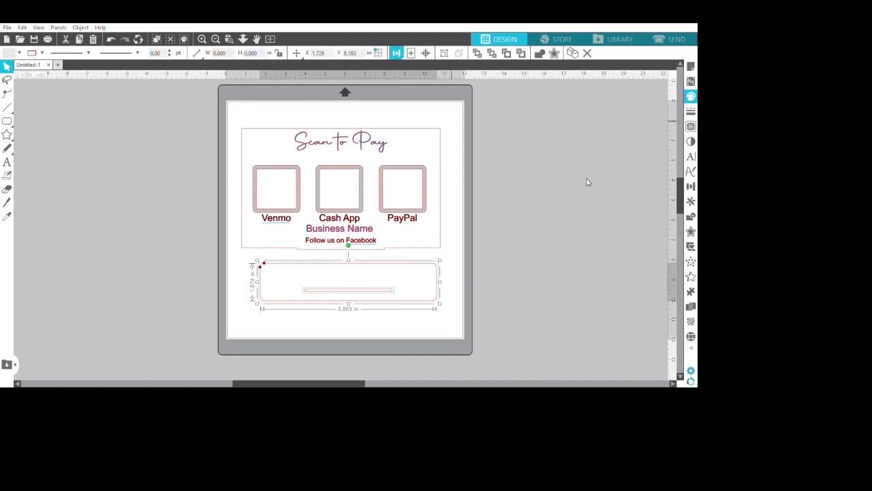
{"action": "mouse_move", "coordinate": [515, 87]}
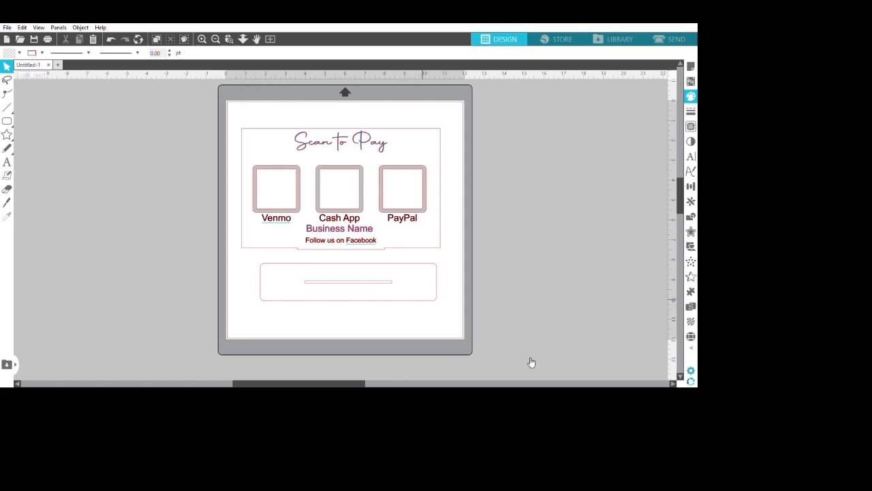
{"action": "mouse_move", "coordinate": [362, 319]}
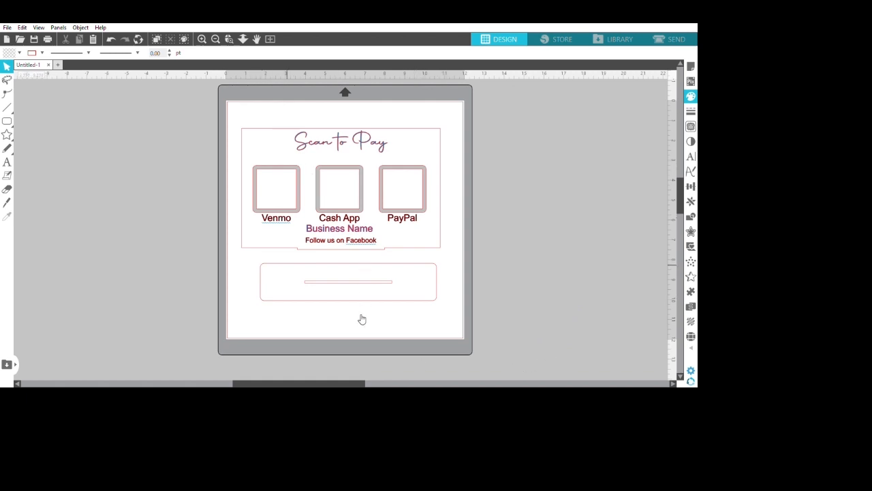
Drag the slotted rounded base up to sit directly under the sign panel
{"action": "left_click", "coordinate": [349, 281]}
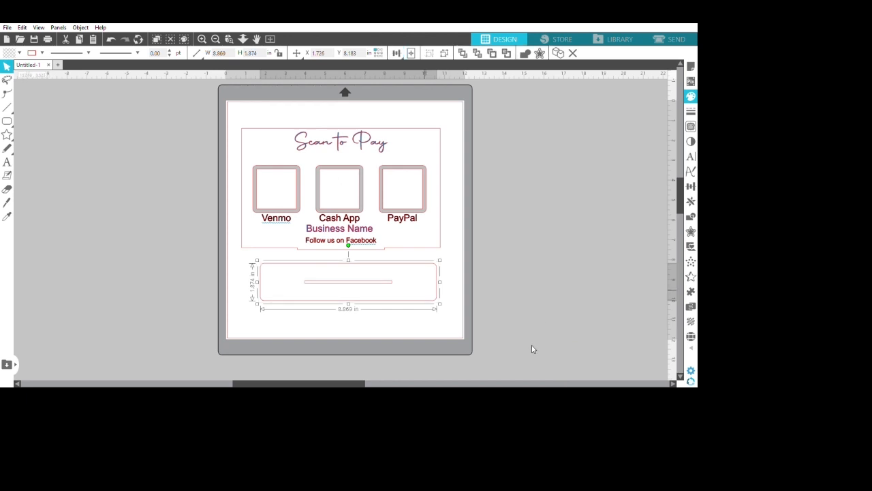
{"action": "left_click_drag", "start_coordinate": [349, 282], "coordinate": [341, 249]}
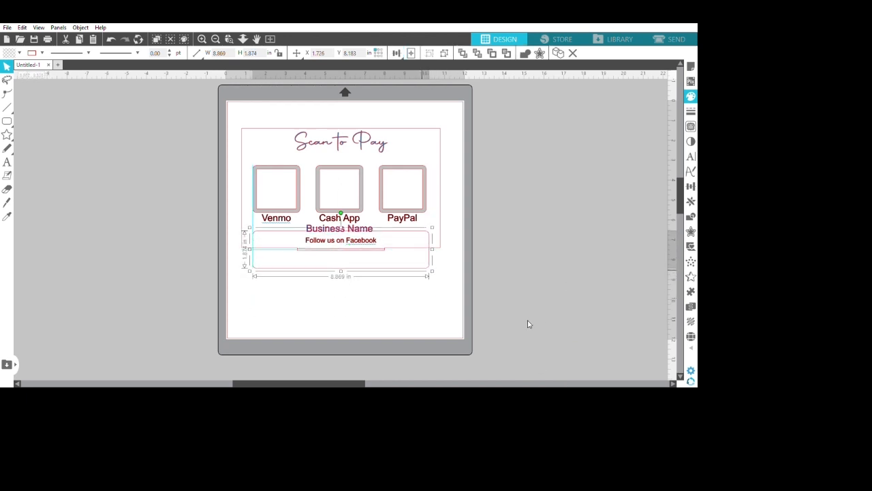
{"action": "left_click_drag", "start_coordinate": [341, 248], "coordinate": [341, 278]}
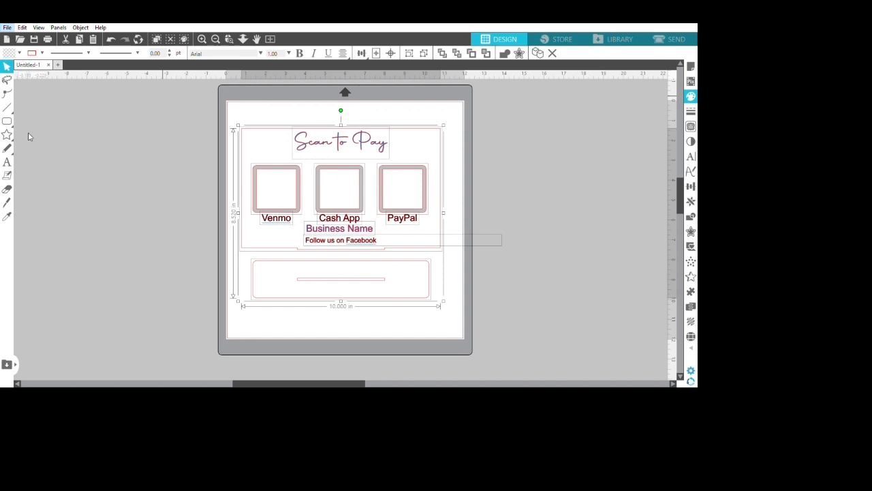
{"action": "mouse_move", "coordinate": [166, 138]}
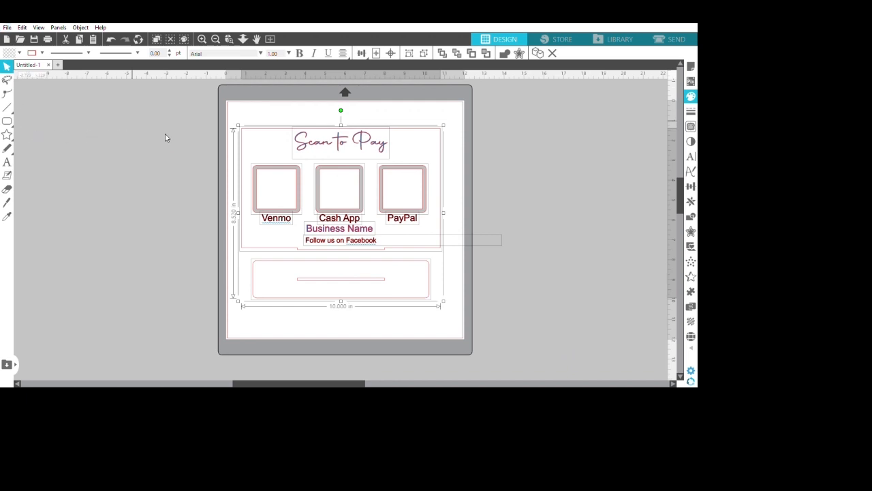
{"action": "mouse_move", "coordinate": [119, 292]}
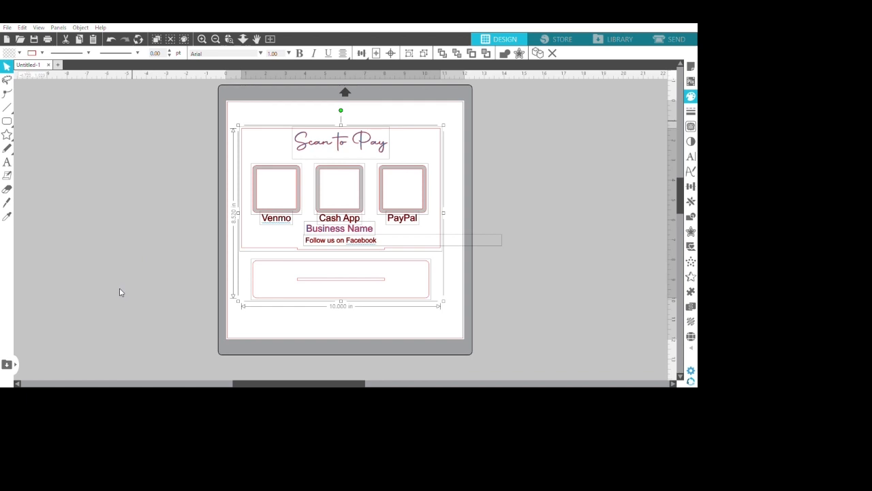
{"action": "mouse_move", "coordinate": [116, 241]}
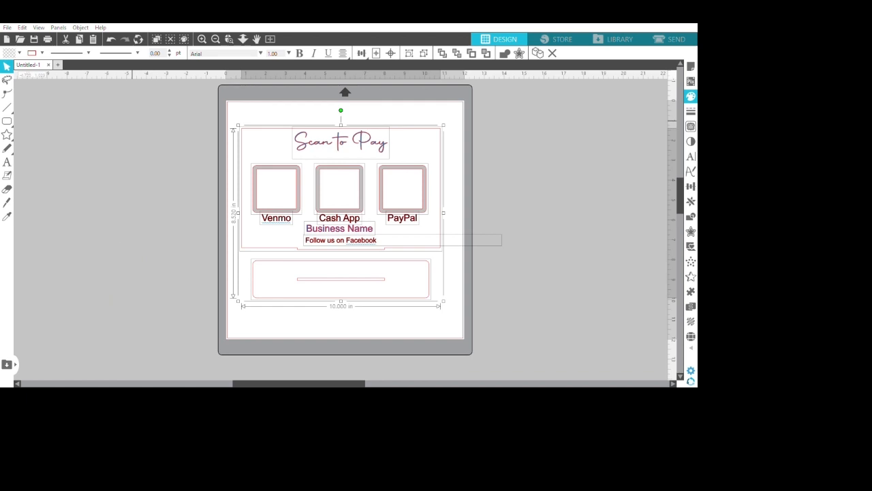
{"action": "mouse_move", "coordinate": [329, 280]}
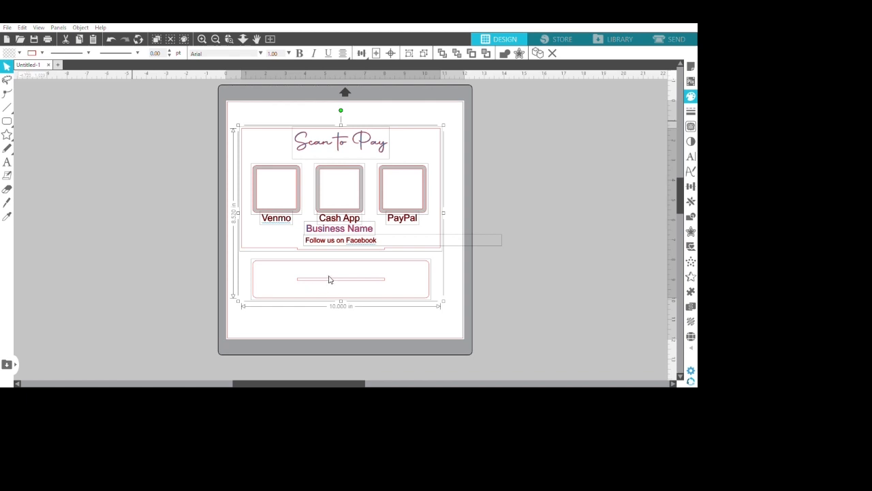
{"action": "mouse_move", "coordinate": [571, 315]}
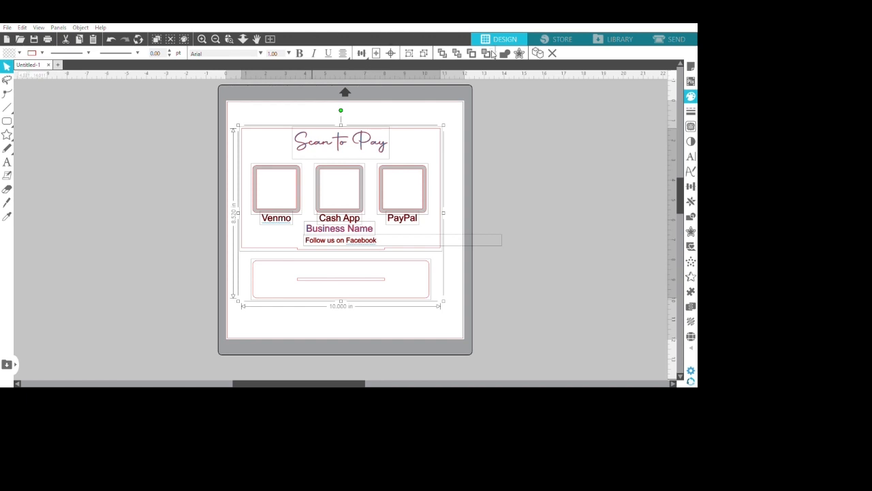
{"action": "mouse_move", "coordinate": [430, 85]}
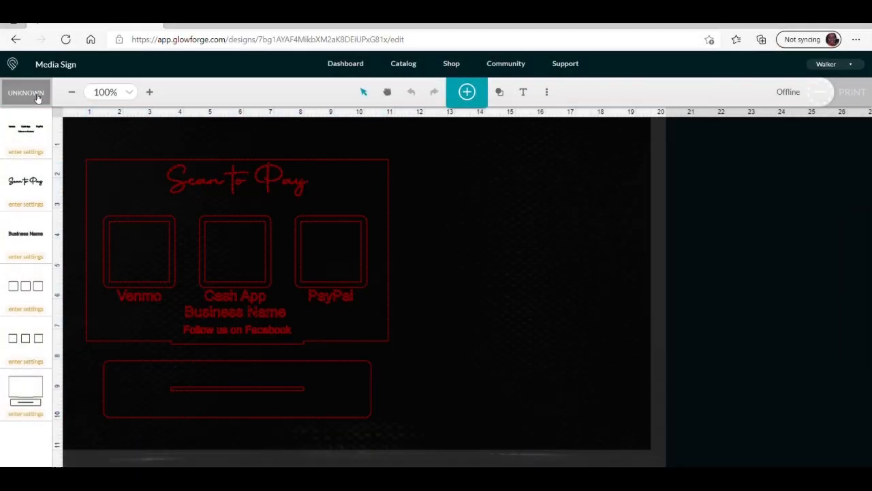
Search the material list for 'med' to set Medium Clear Acrylic
{"action": "left_click", "coordinate": [26, 92]}
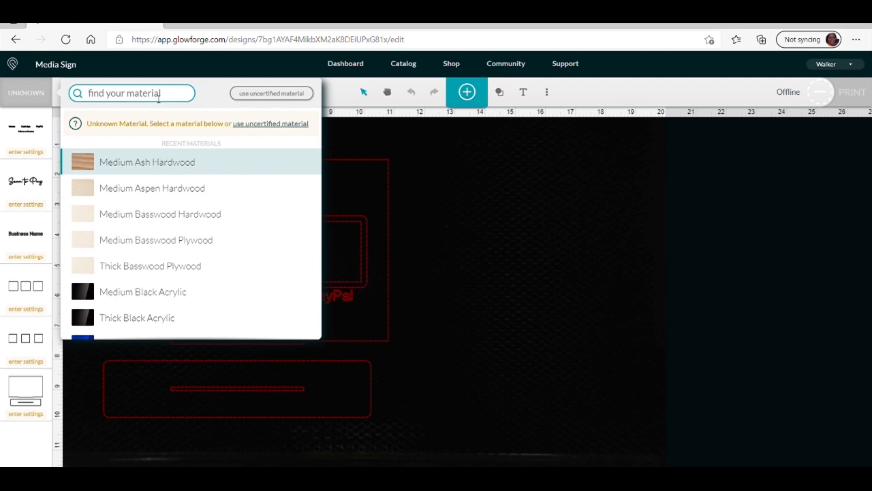
{"action": "type", "text": "med"}
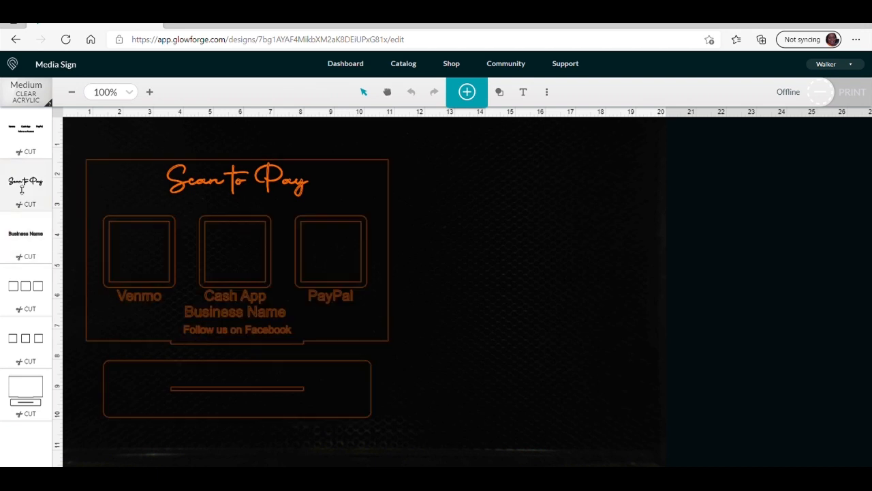
Set the payment labels and Scan to Pay title to Score with High Quality
{"action": "left_click", "coordinate": [29, 151]}
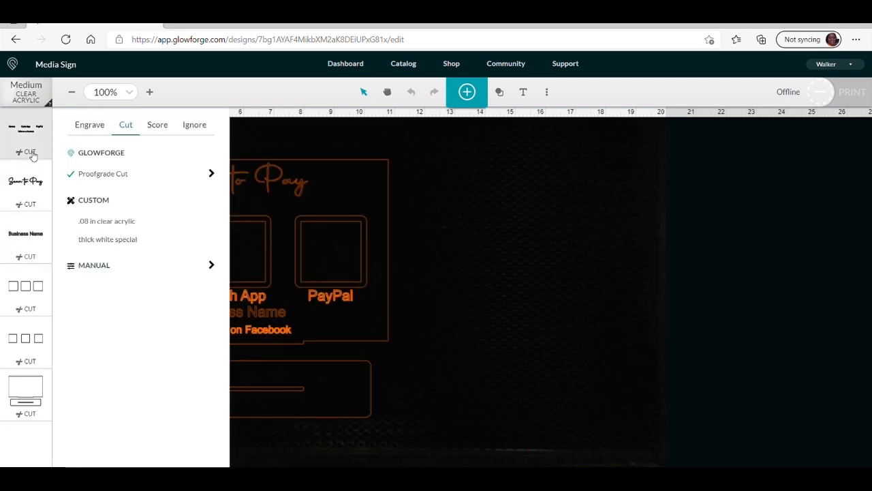
{"action": "left_click", "coordinate": [157, 125]}
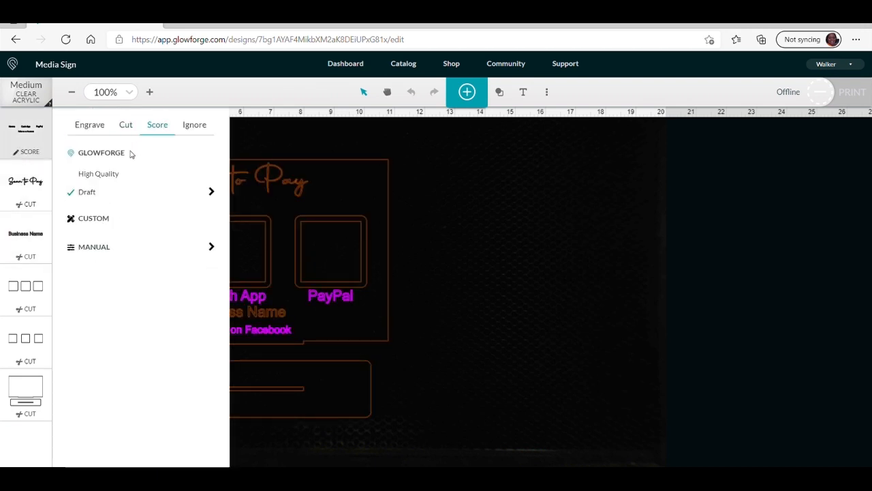
{"action": "left_click", "coordinate": [98, 173]}
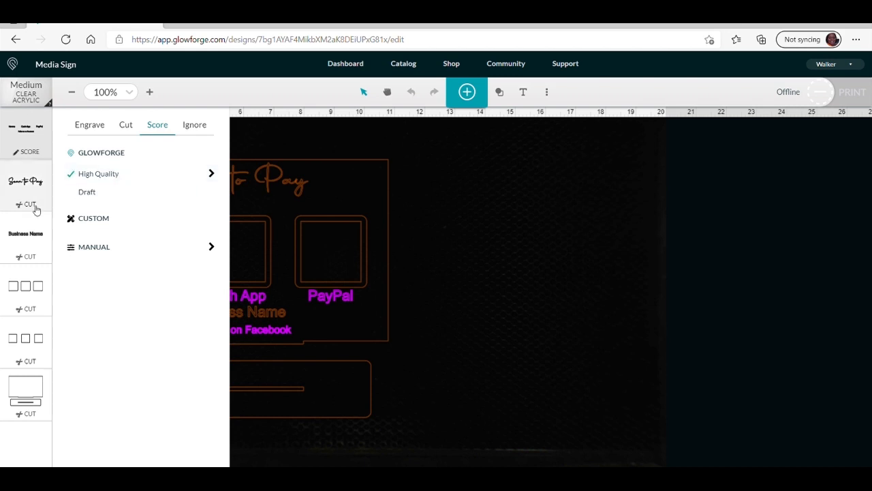
{"action": "left_click", "coordinate": [125, 125]}
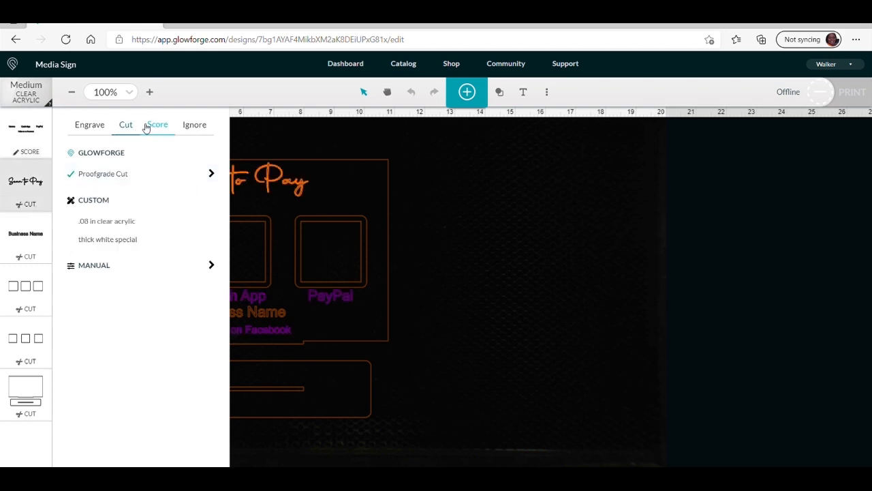
{"action": "left_click", "coordinate": [157, 125]}
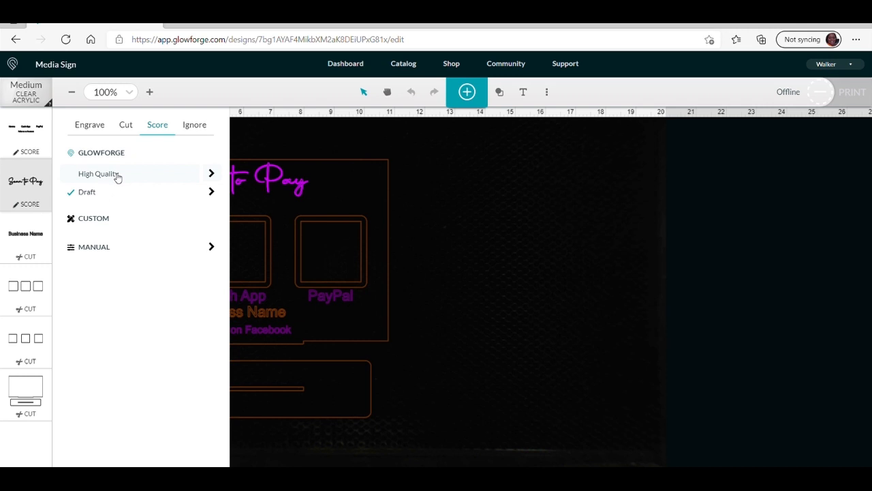
{"action": "left_click", "coordinate": [99, 174]}
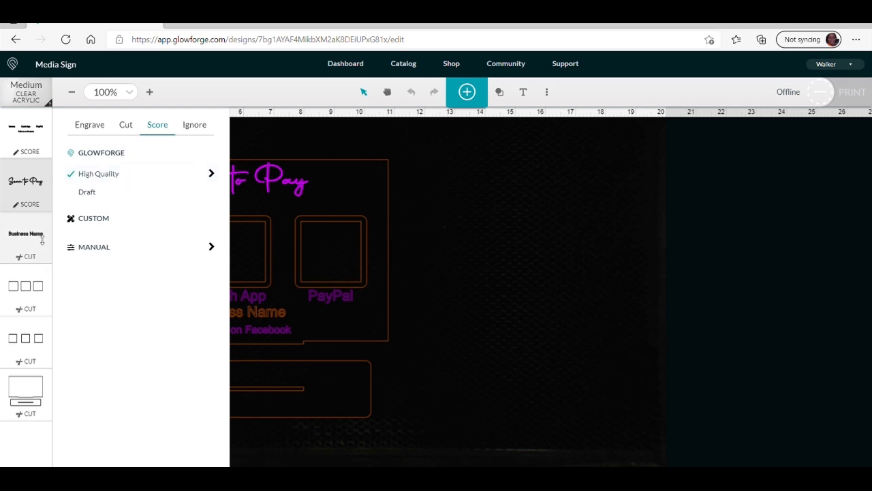
Engrave Business Name, ignore the rounded frames, score the inner squares, keep the base as Cut
{"action": "left_click", "coordinate": [125, 125]}
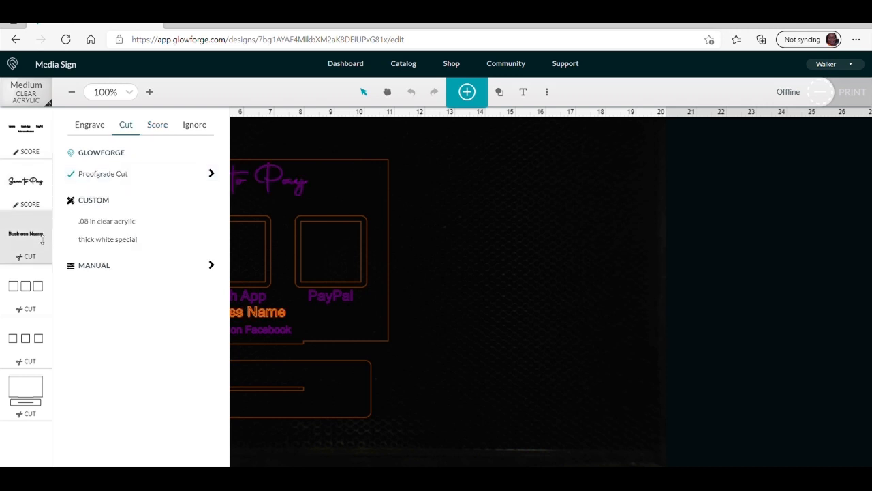
{"action": "left_click", "coordinate": [90, 125]}
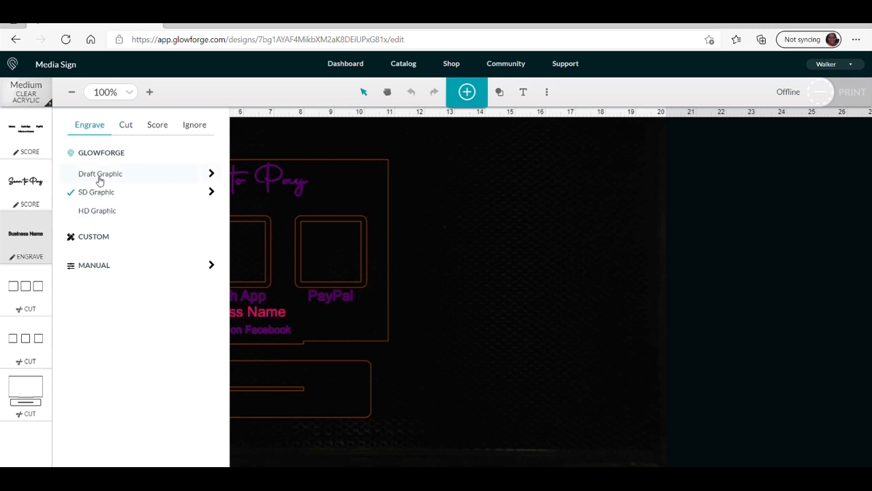
{"action": "left_click", "coordinate": [125, 125]}
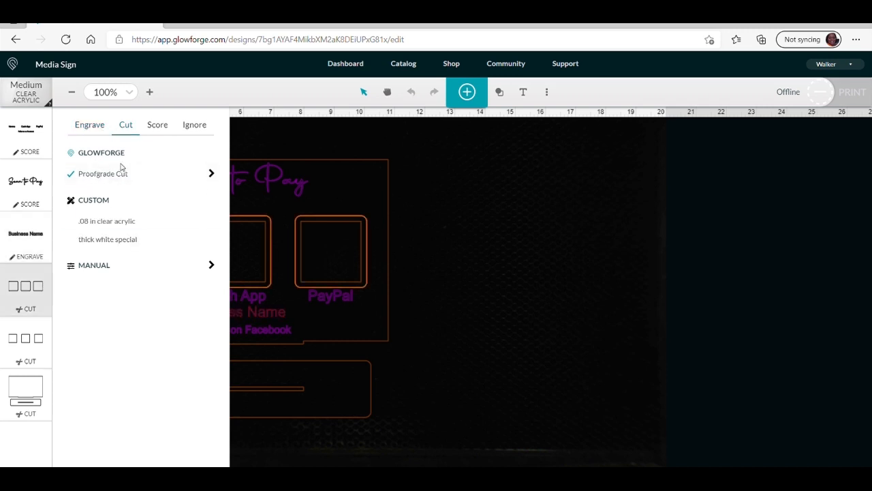
{"action": "left_click", "coordinate": [157, 125]}
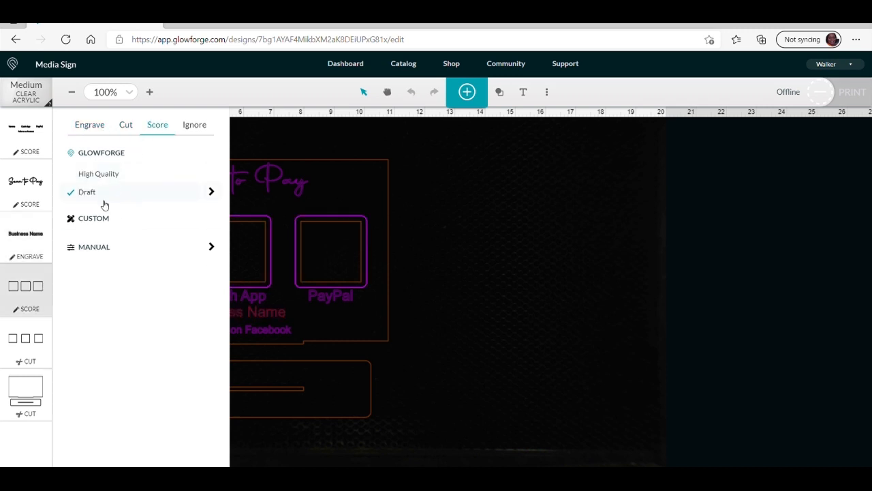
{"action": "mouse_move", "coordinate": [58, 332]}
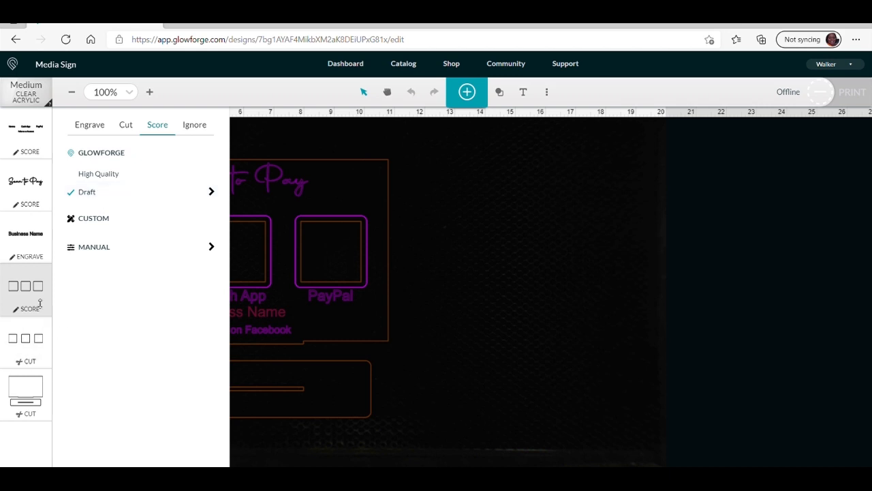
{"action": "left_click", "coordinate": [194, 124]}
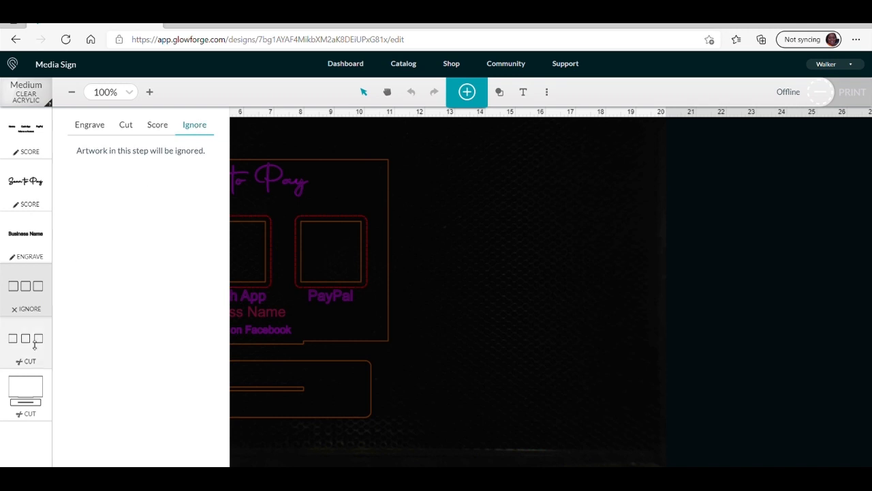
{"action": "left_click", "coordinate": [157, 125]}
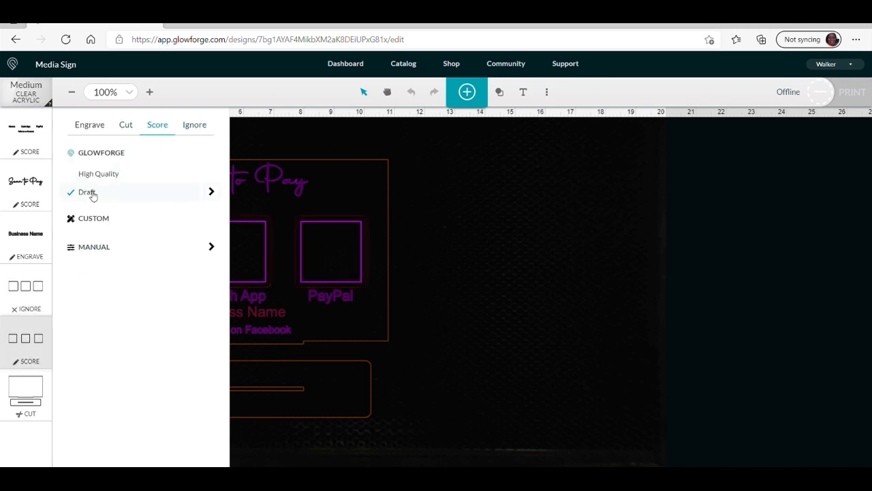
{"action": "left_click", "coordinate": [126, 124]}
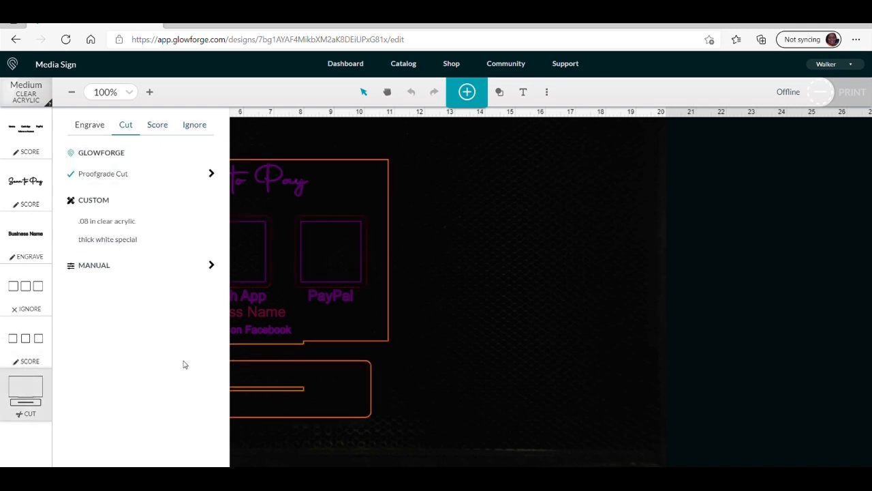